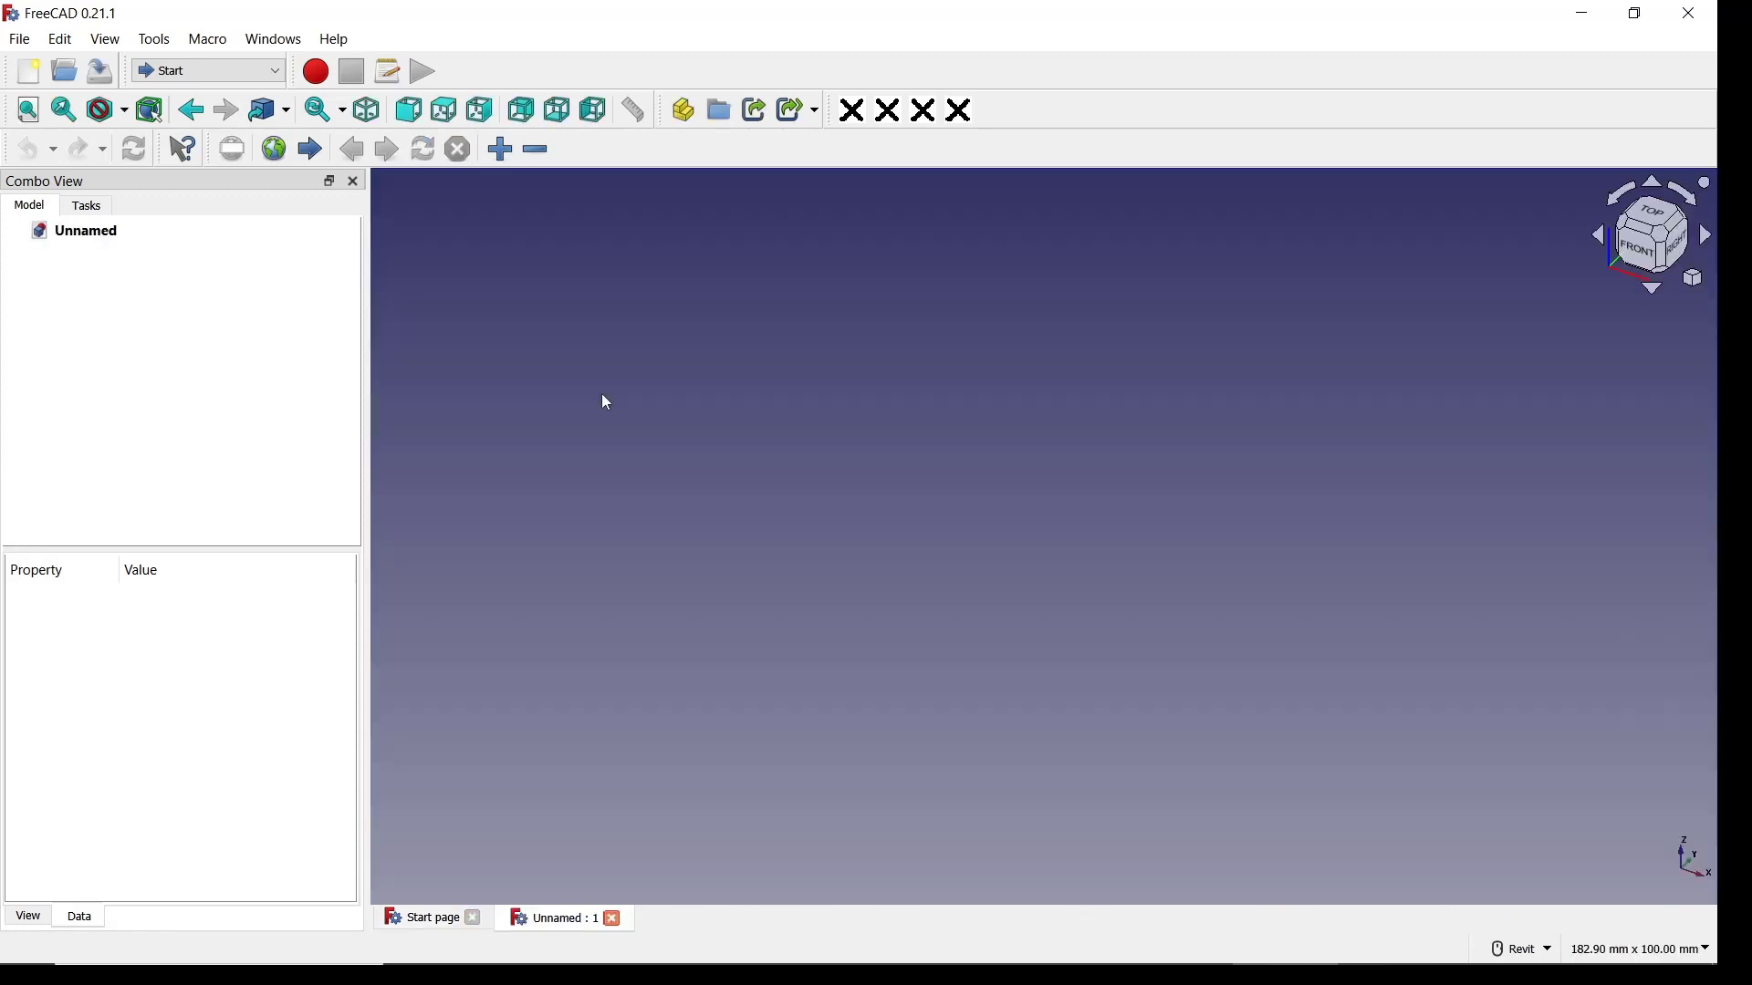
Switch to the Part Design workbench and create a body with a new sketch.
left_click(206, 71)
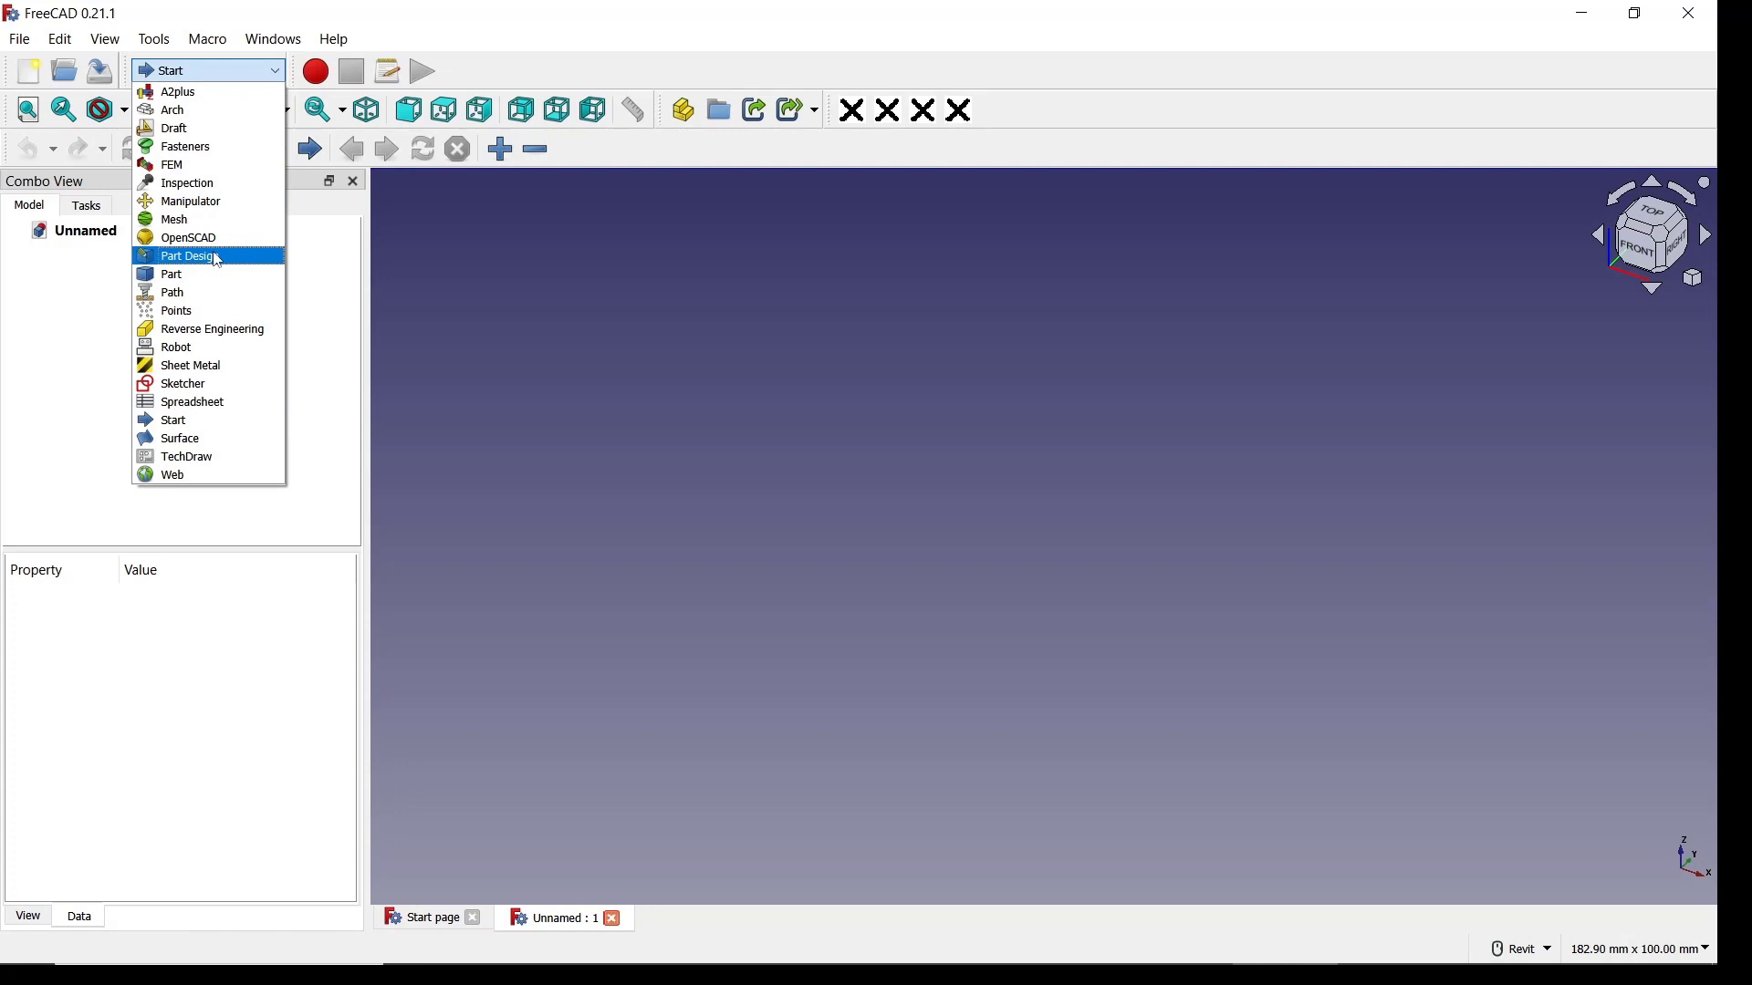
left_click(188, 256)
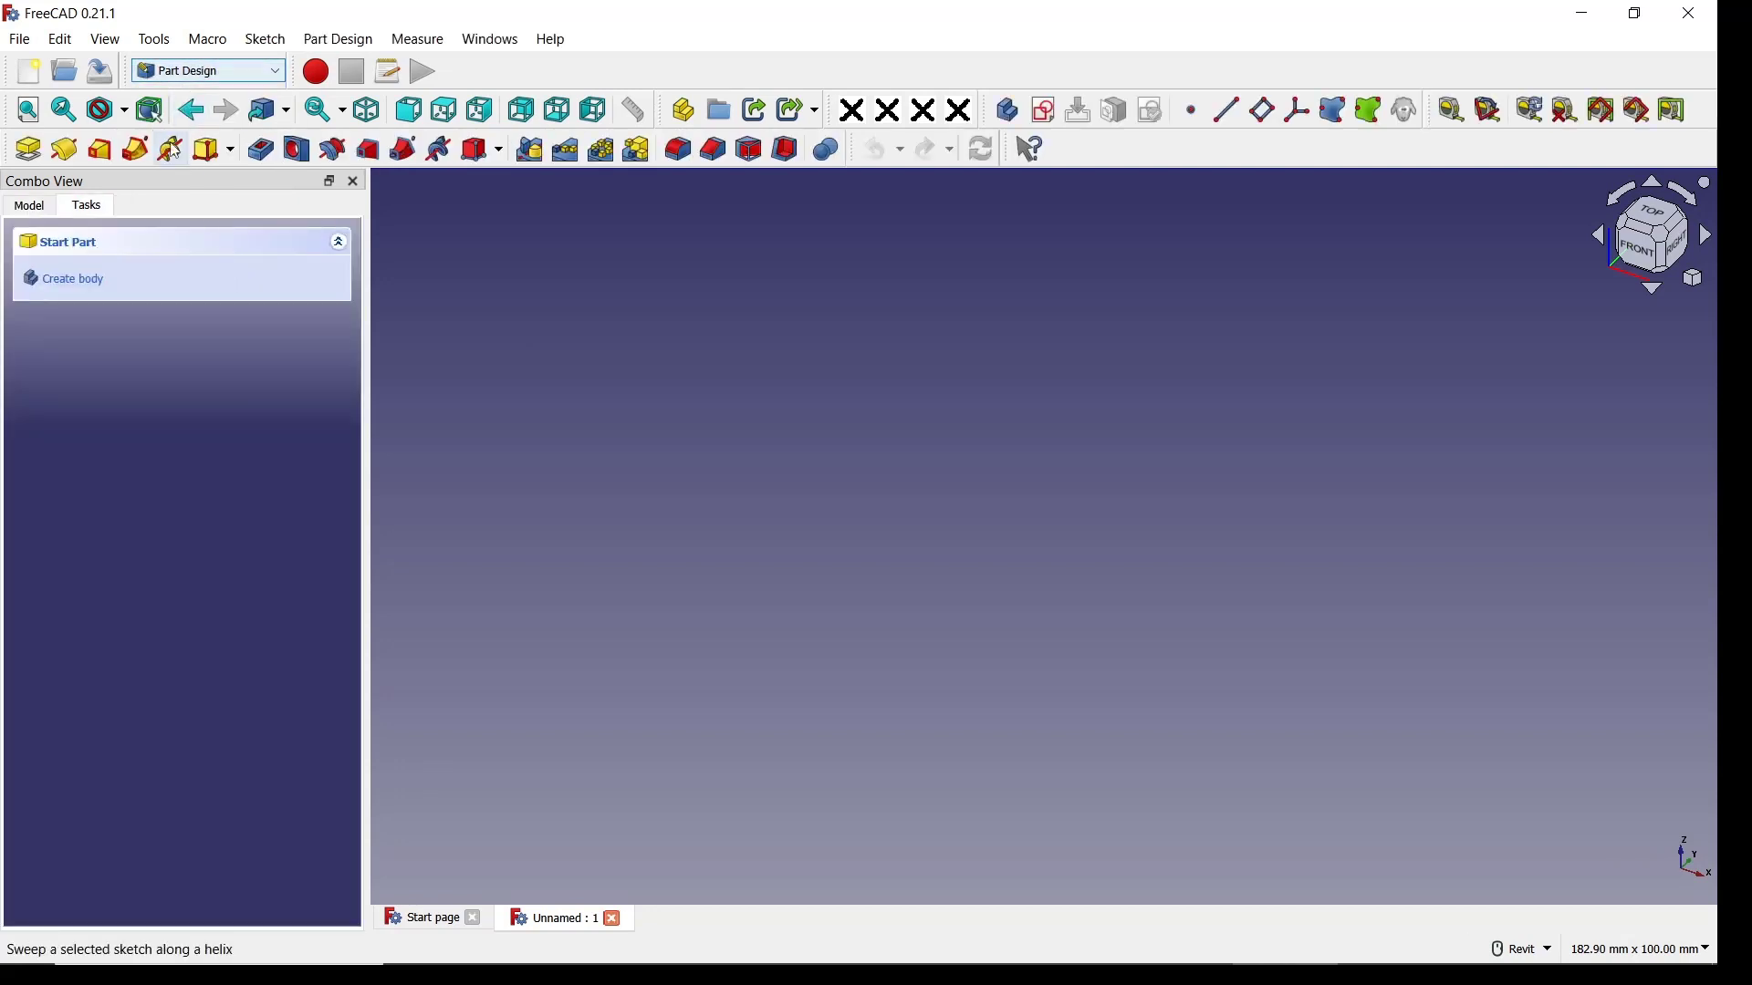
left_click(71, 277)
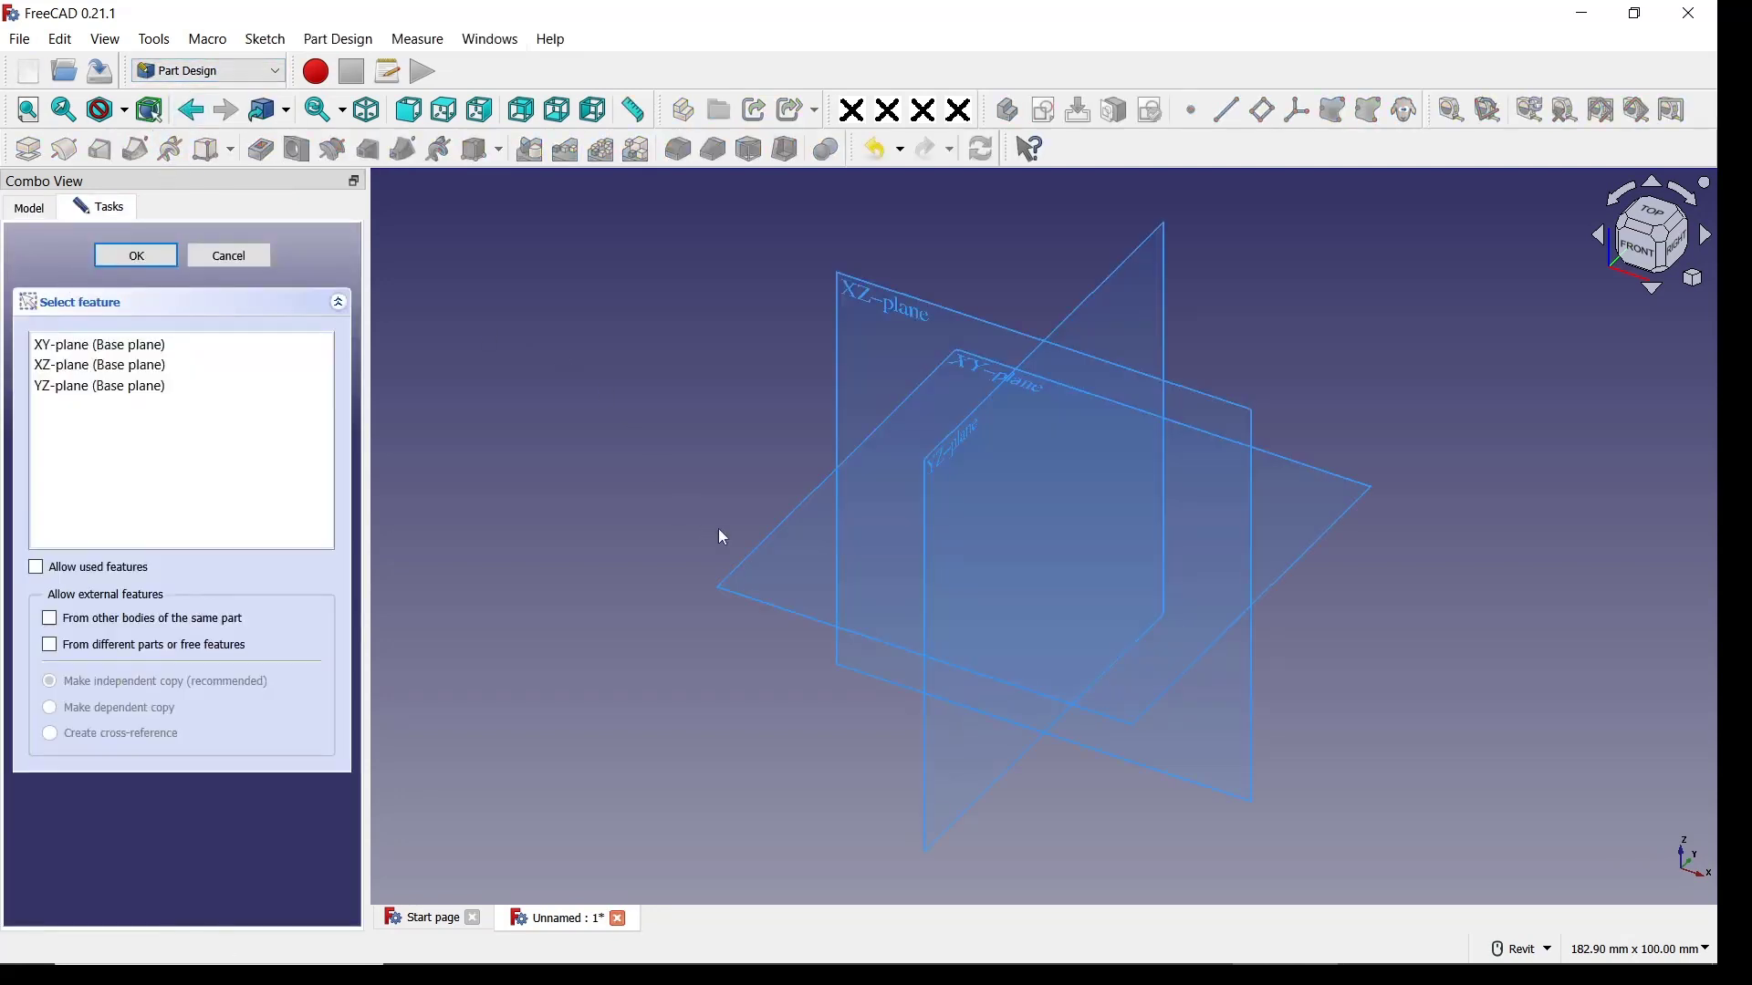
Sketch a rectangle on the base plane and pad it into a block about 30 mm tall.
left_click(135, 256)
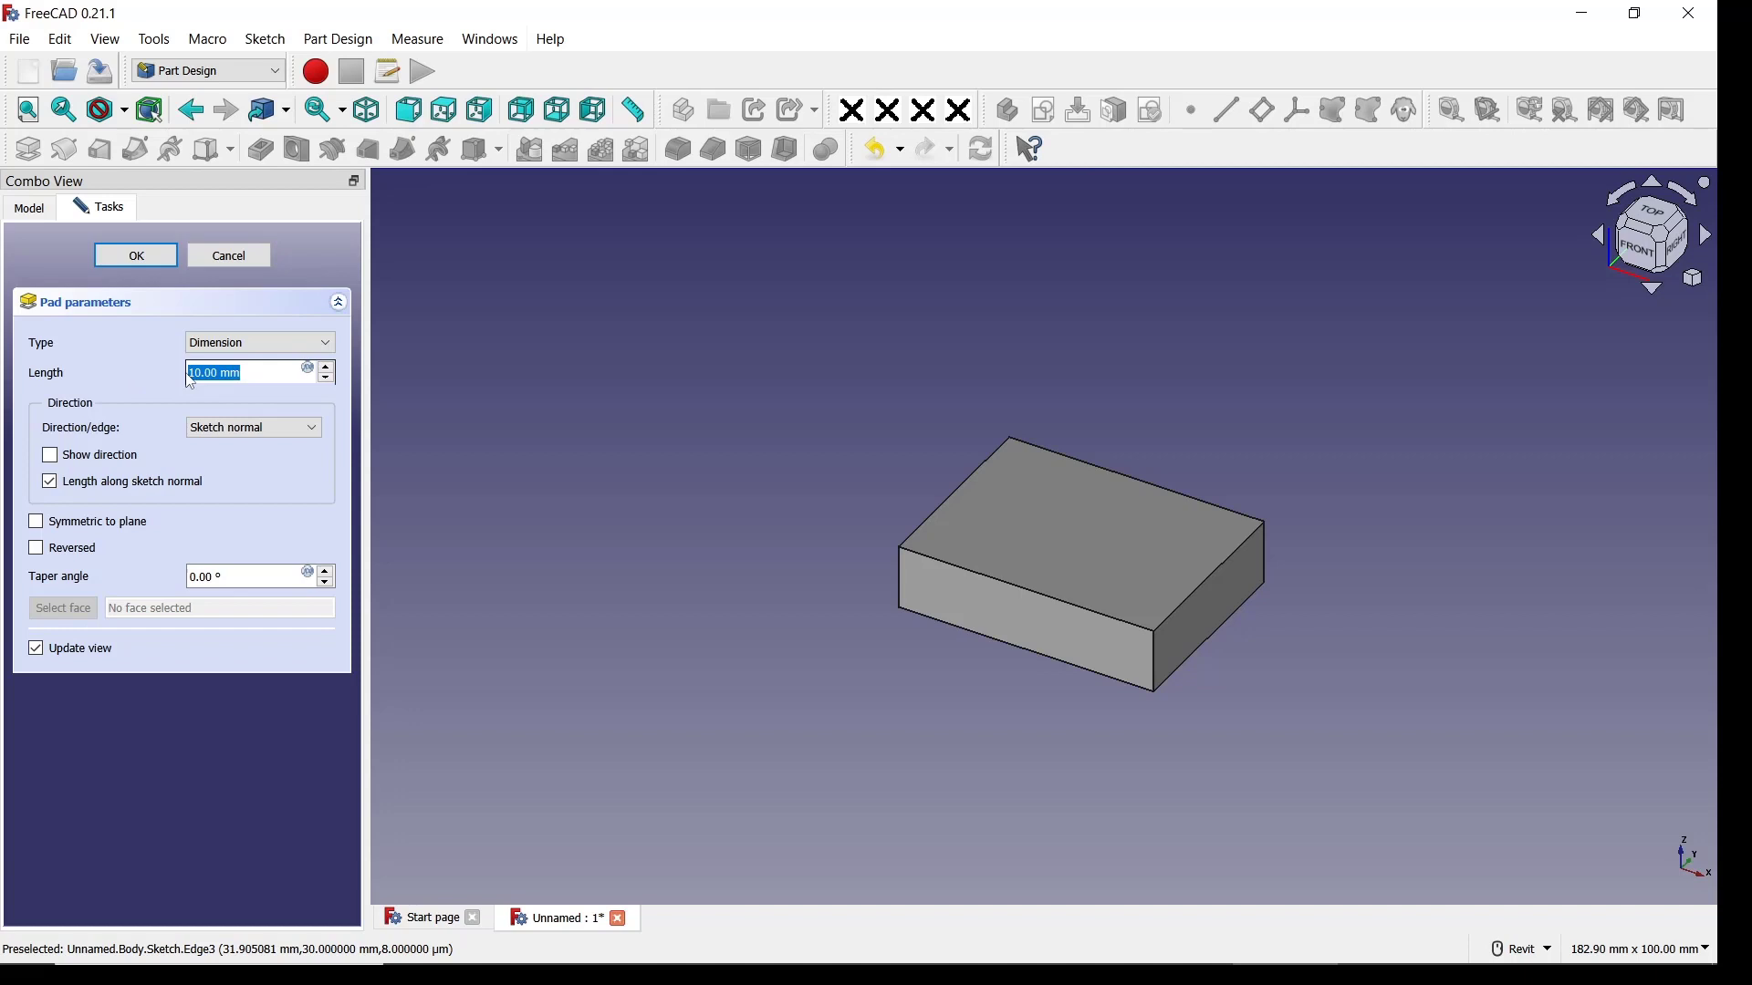
left_click(134, 256)
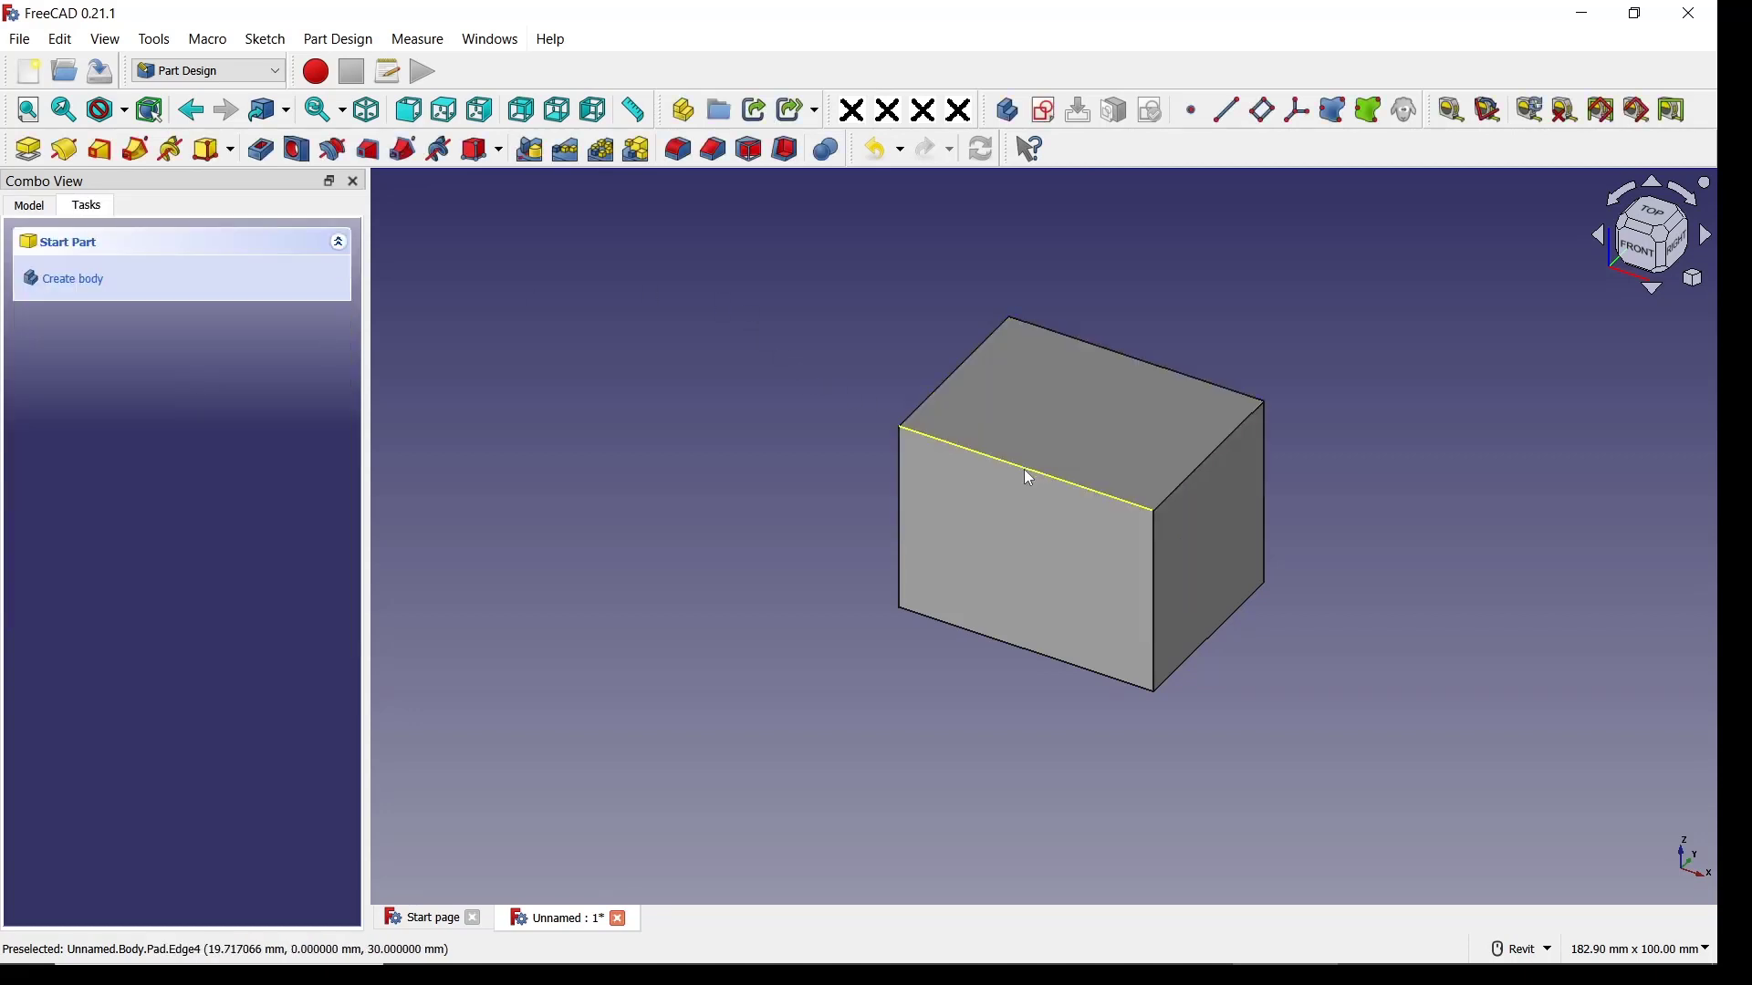
Apply a 10 mm chamfer to the box's top front edge.
left_click(710, 148)
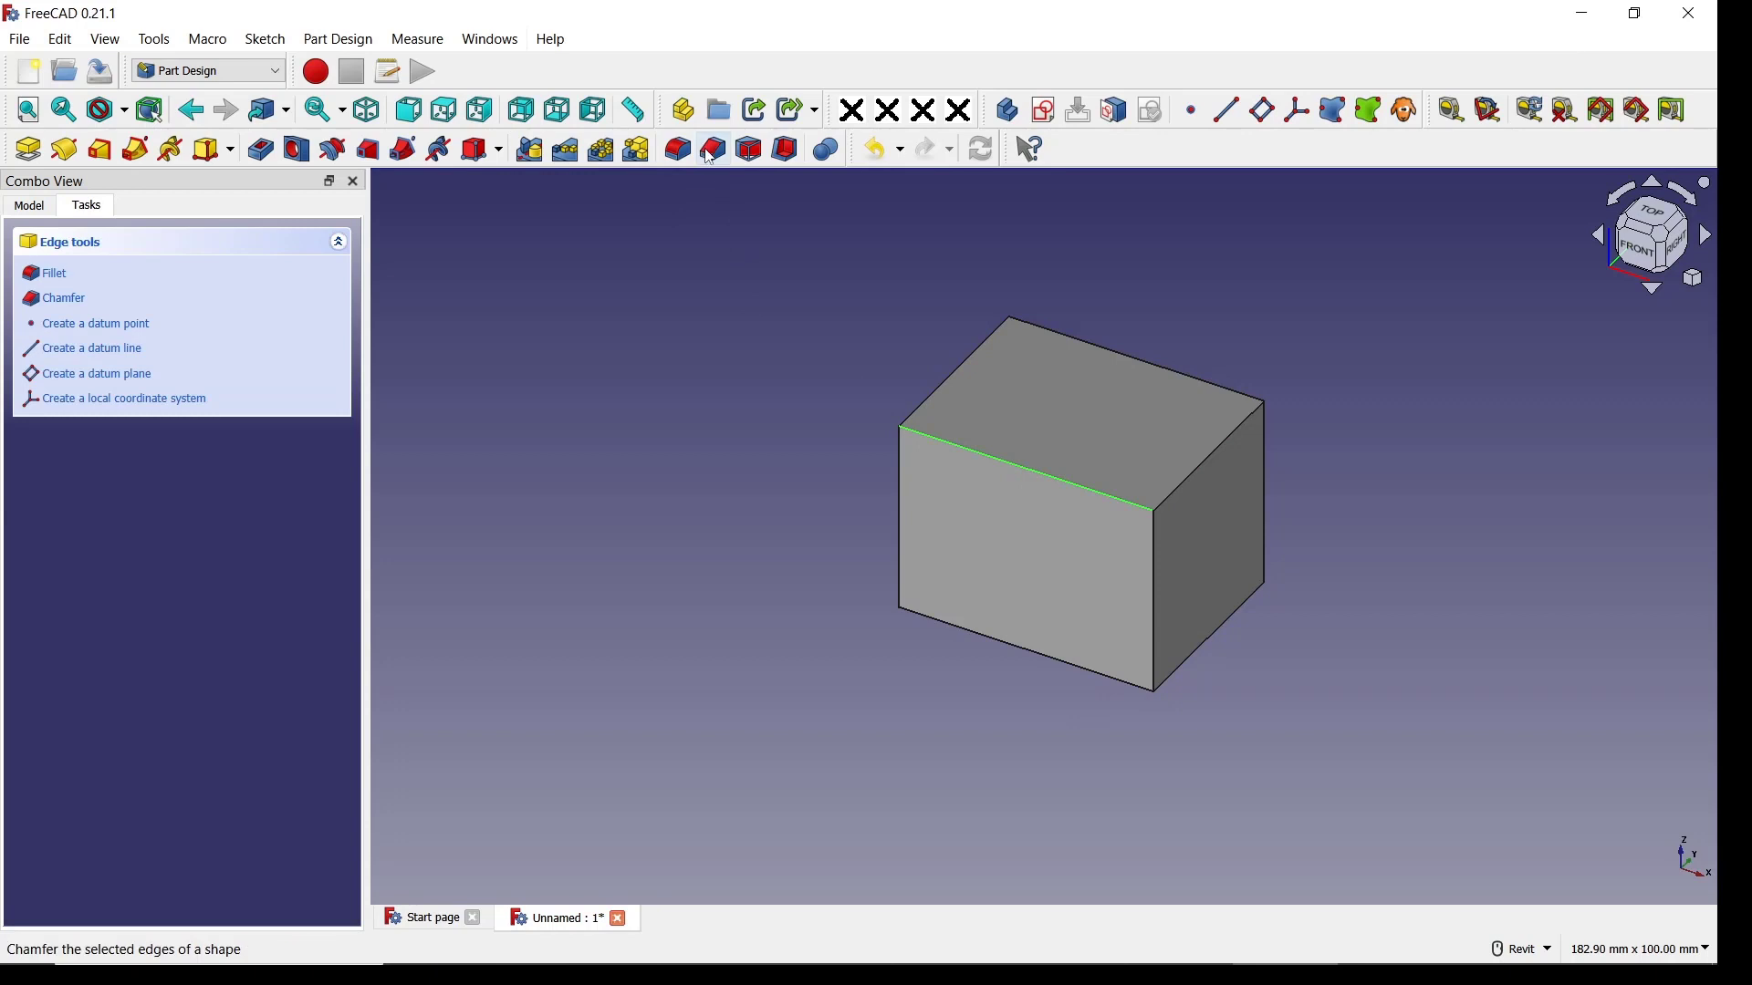
left_click(64, 298)
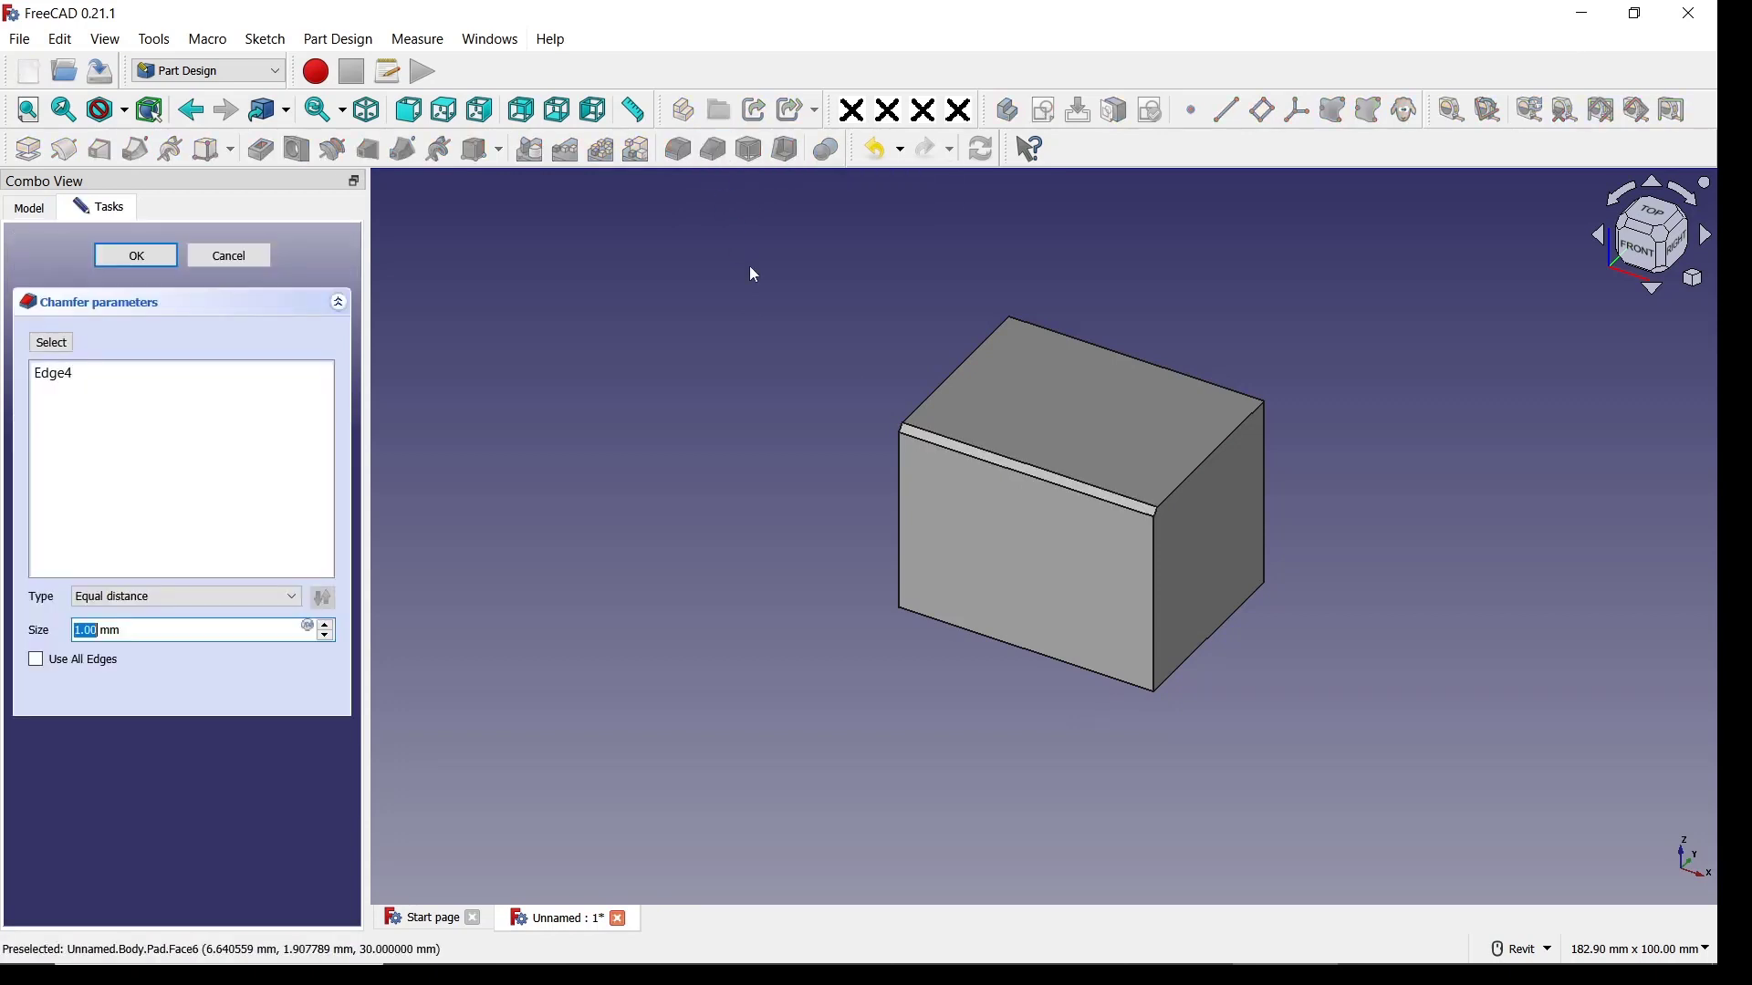
left_click(174, 629)
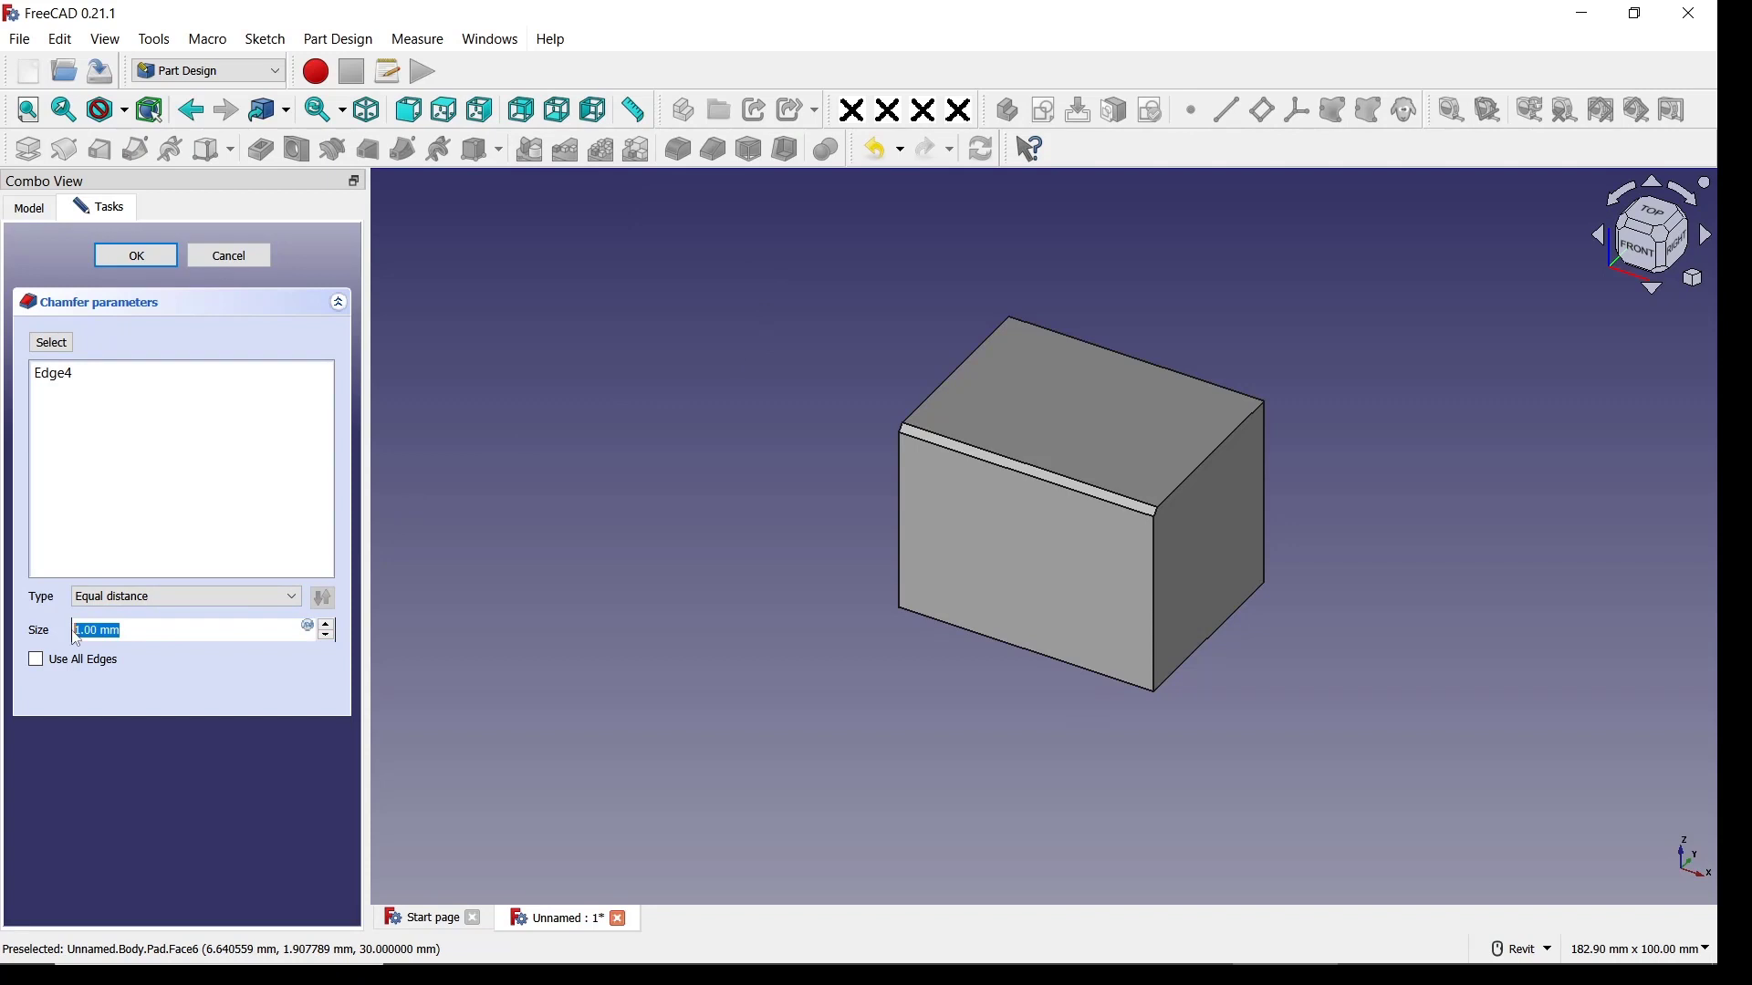
type("10")
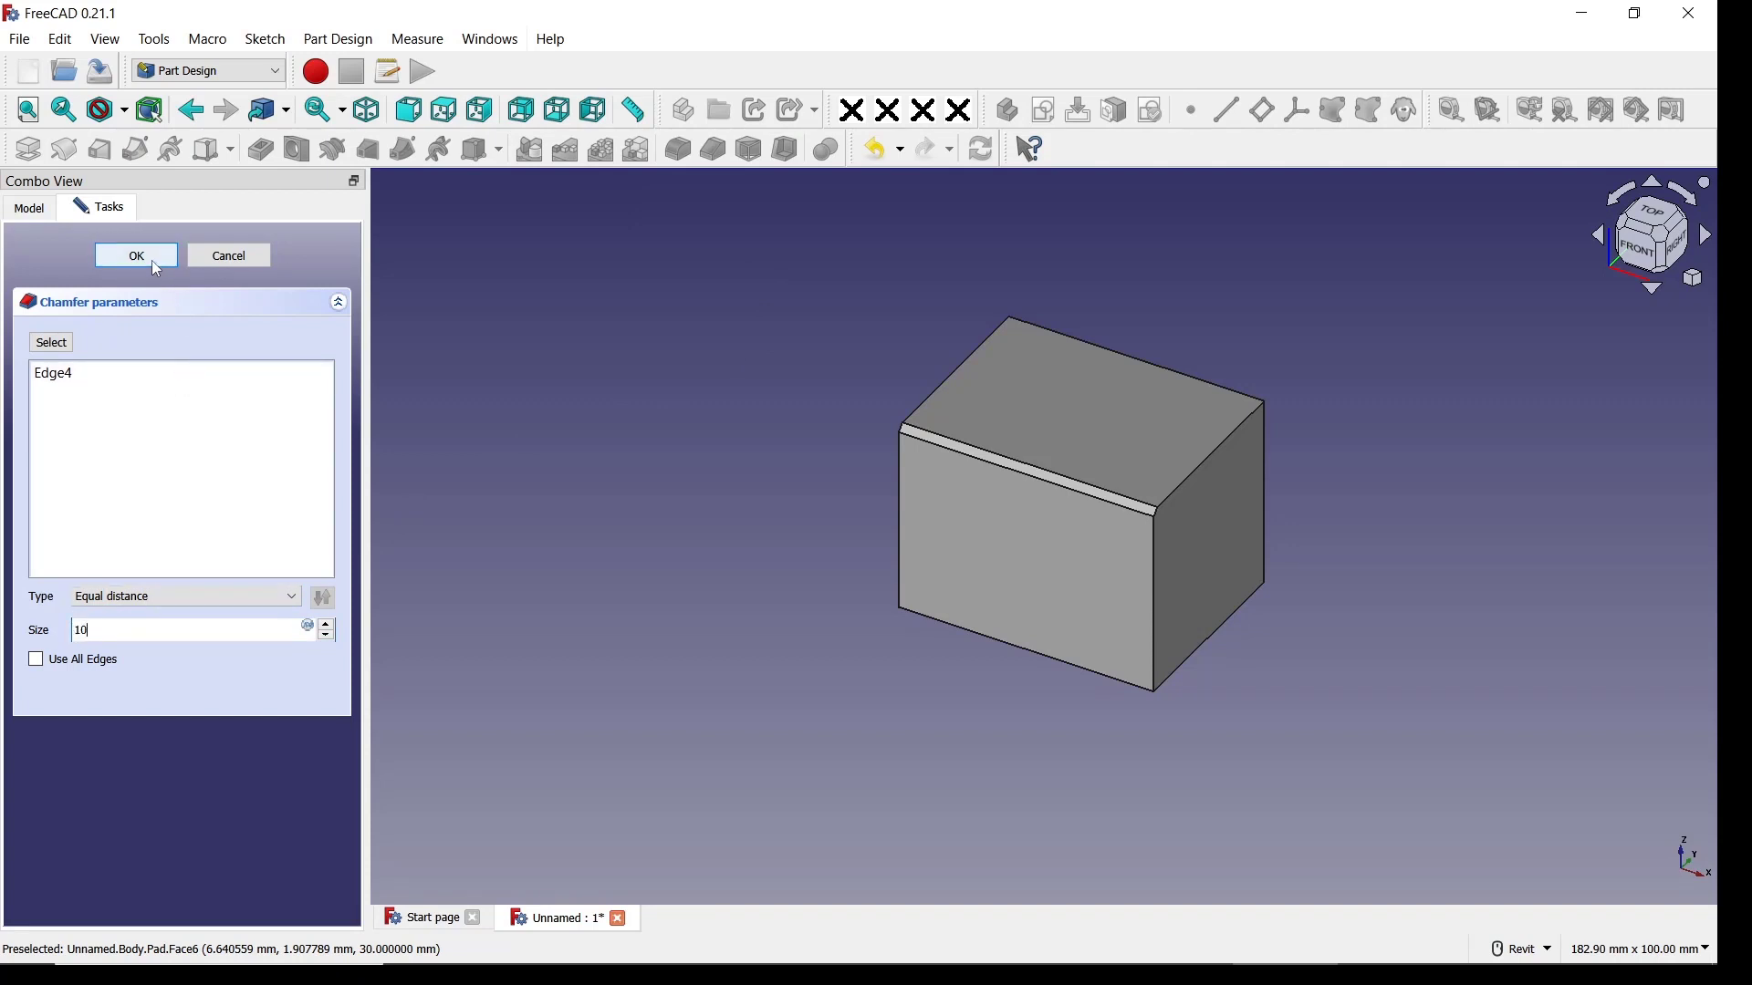
left_click(135, 255)
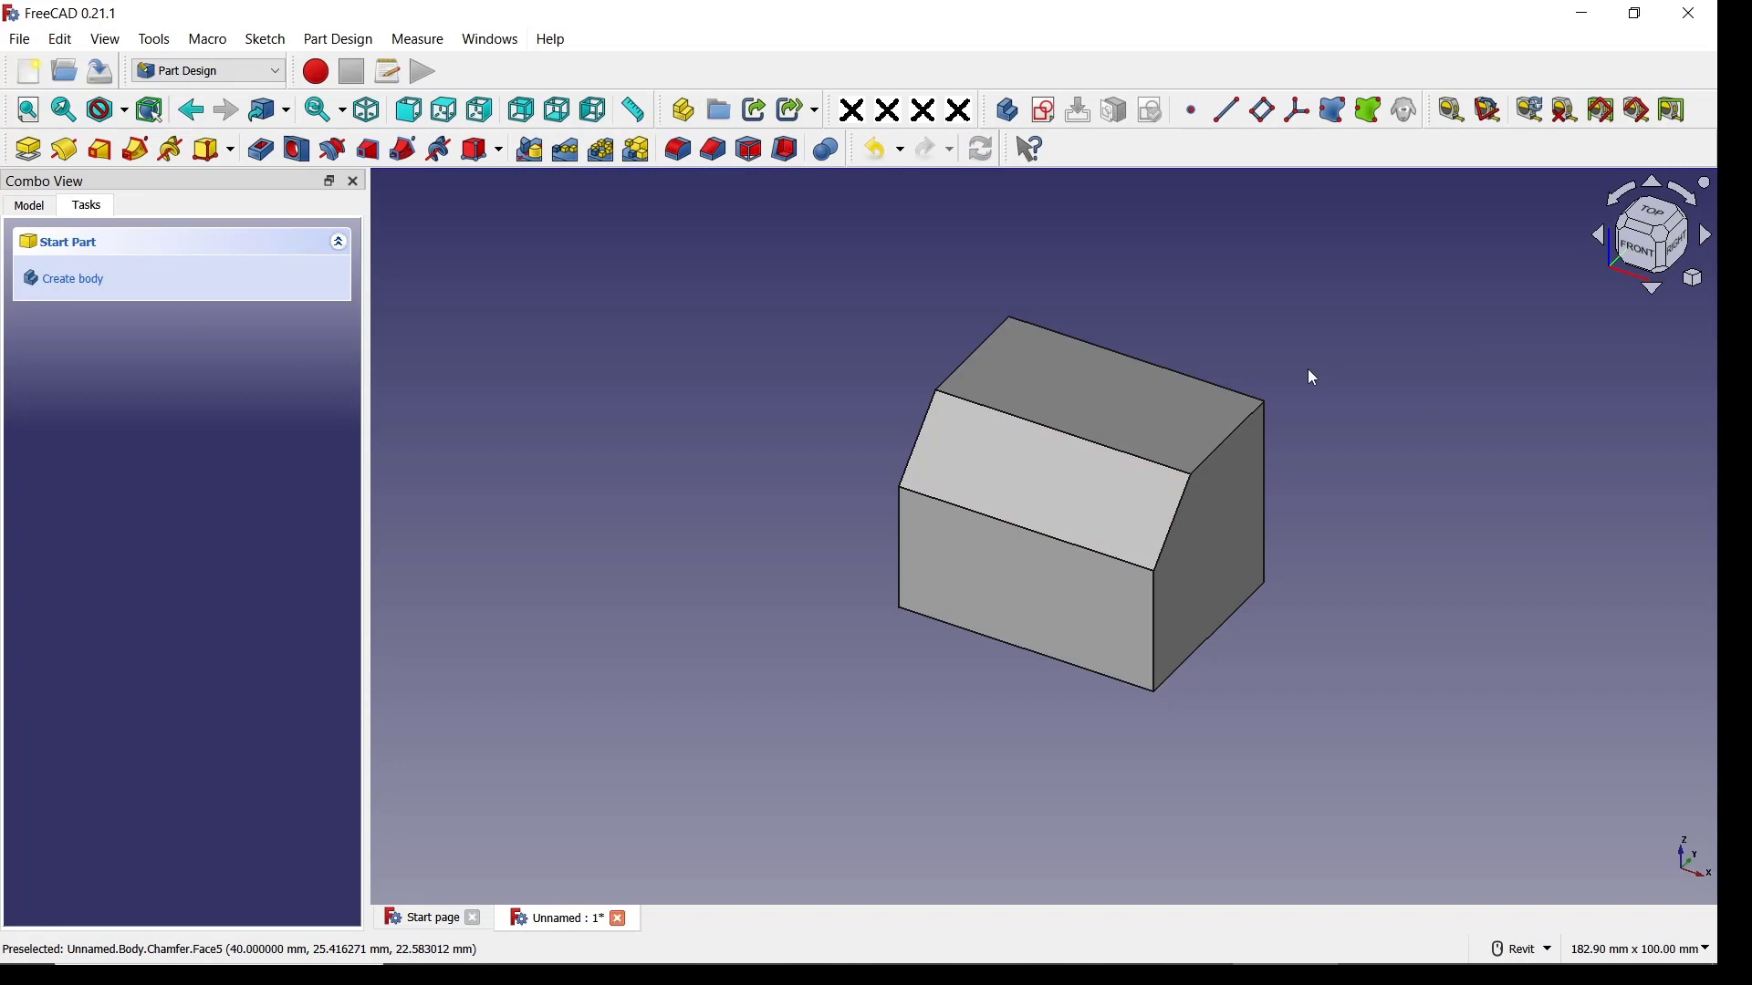
mouse_move(1027, 475)
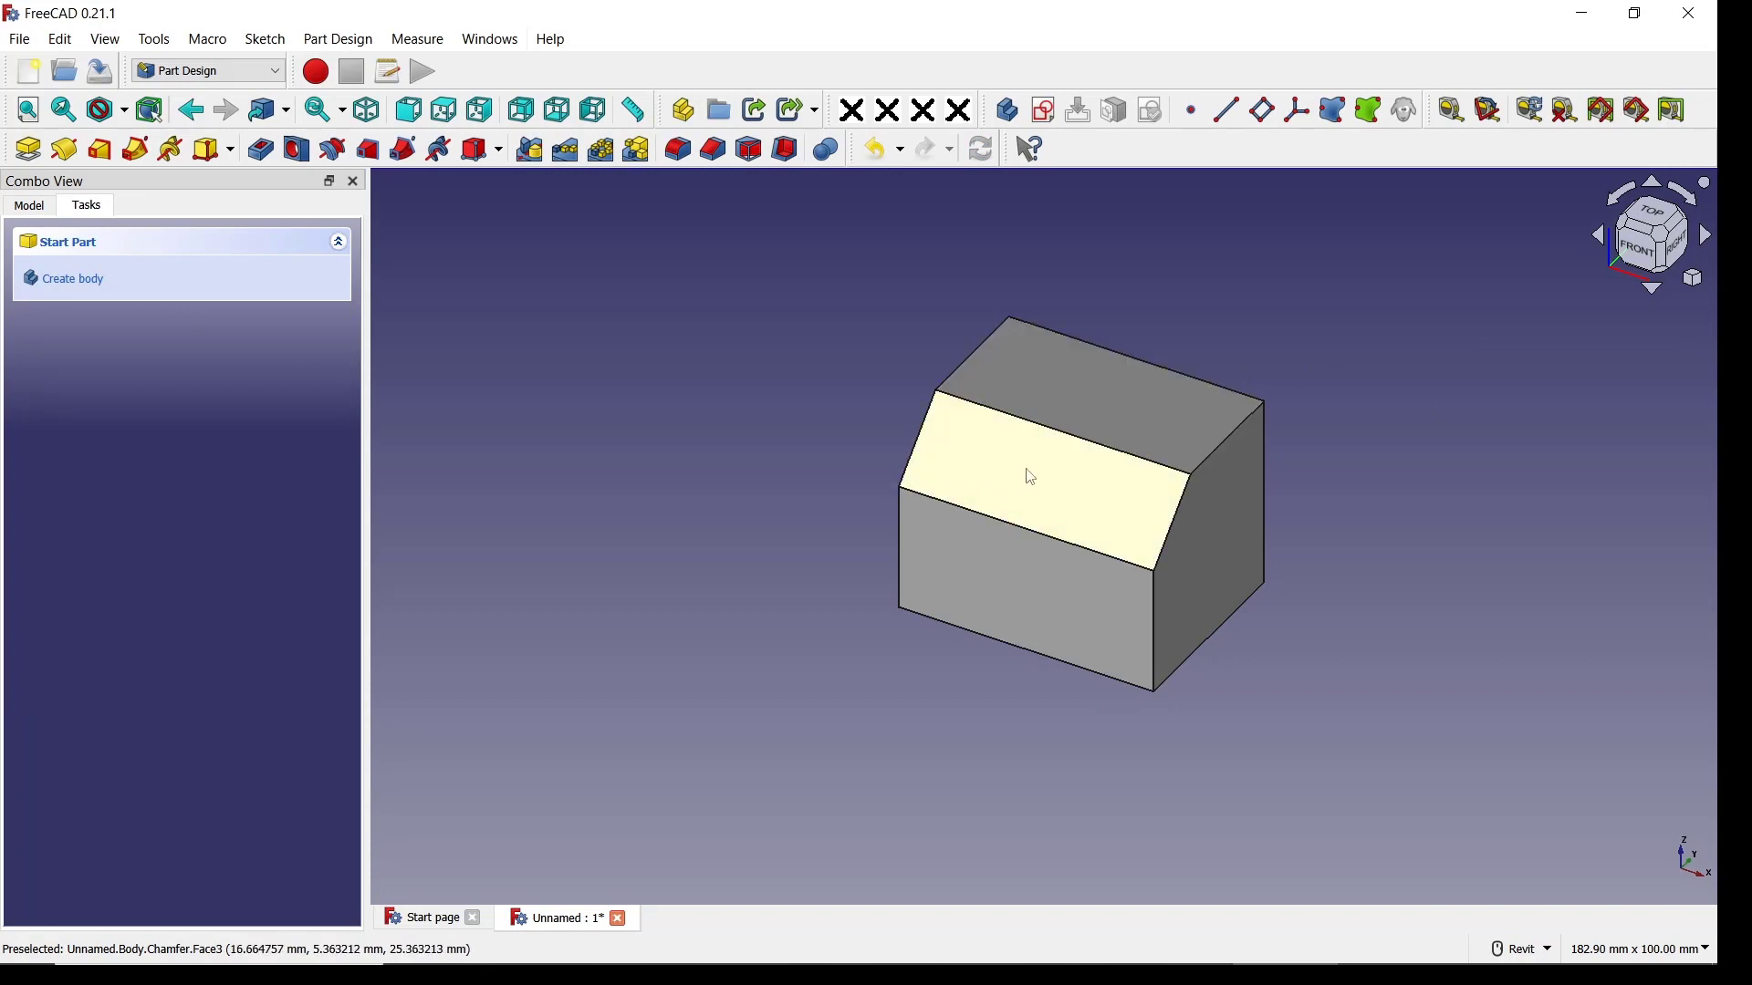
Sketch a circle on the chamfered face and pocket it through all as a hole.
left_click(1028, 474)
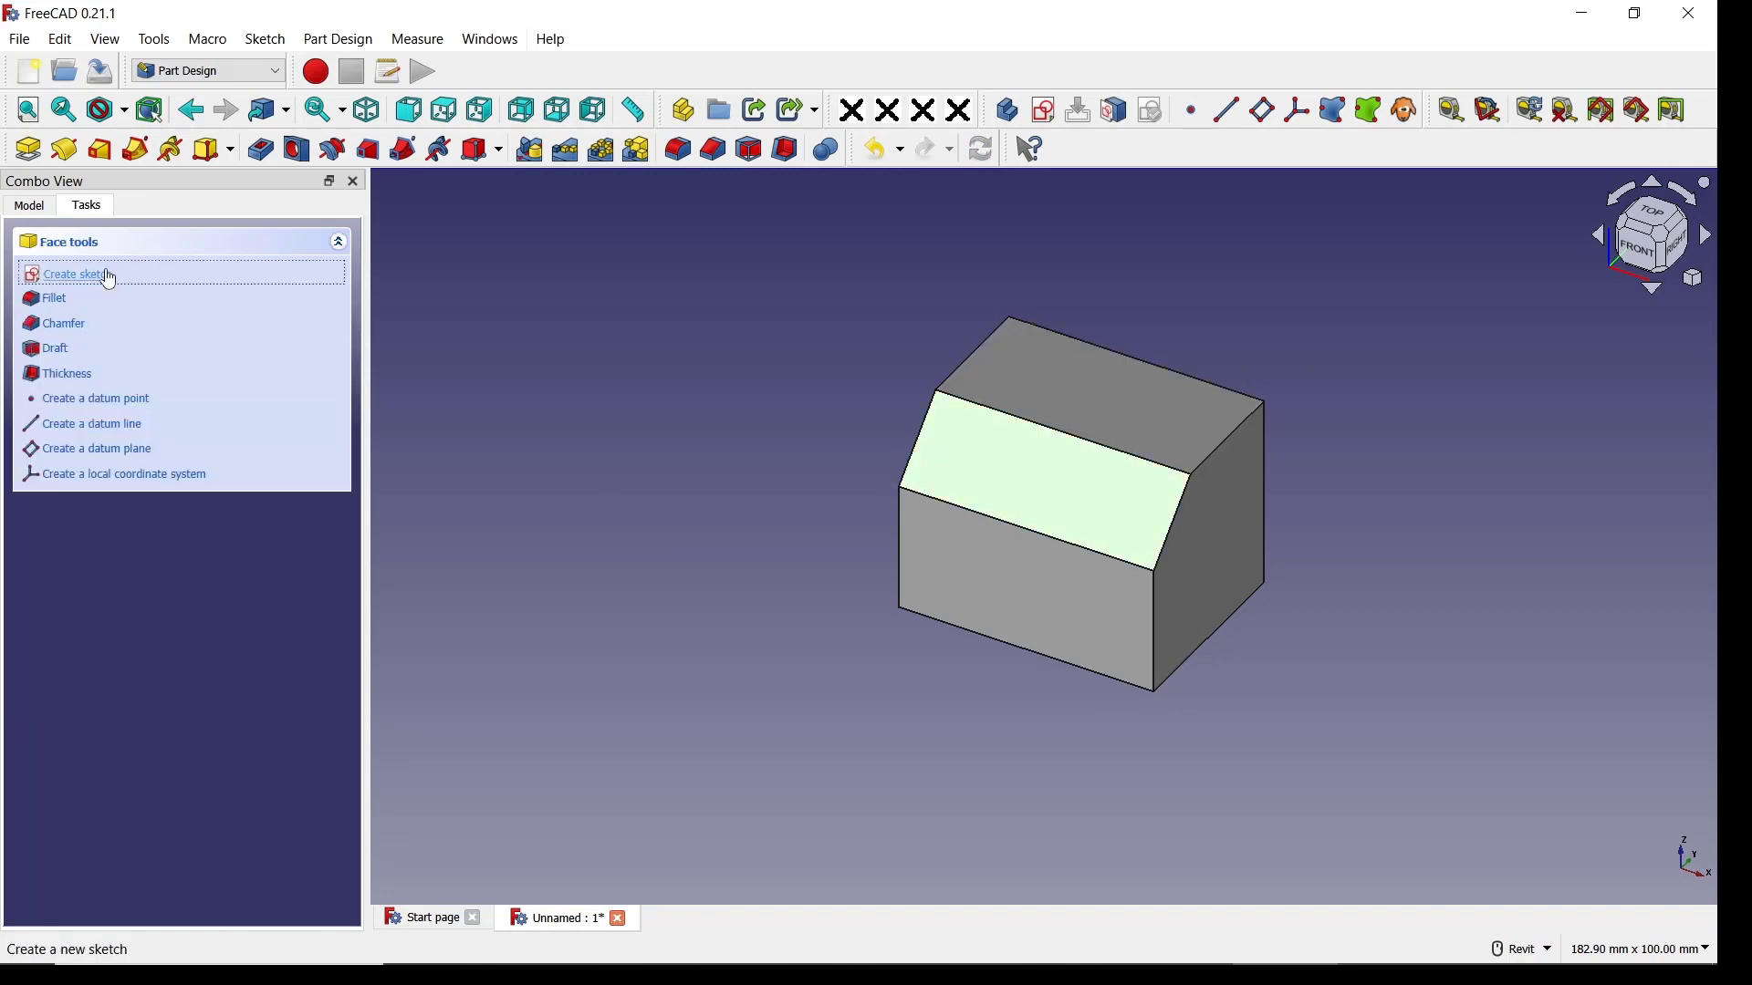
left_click(75, 273)
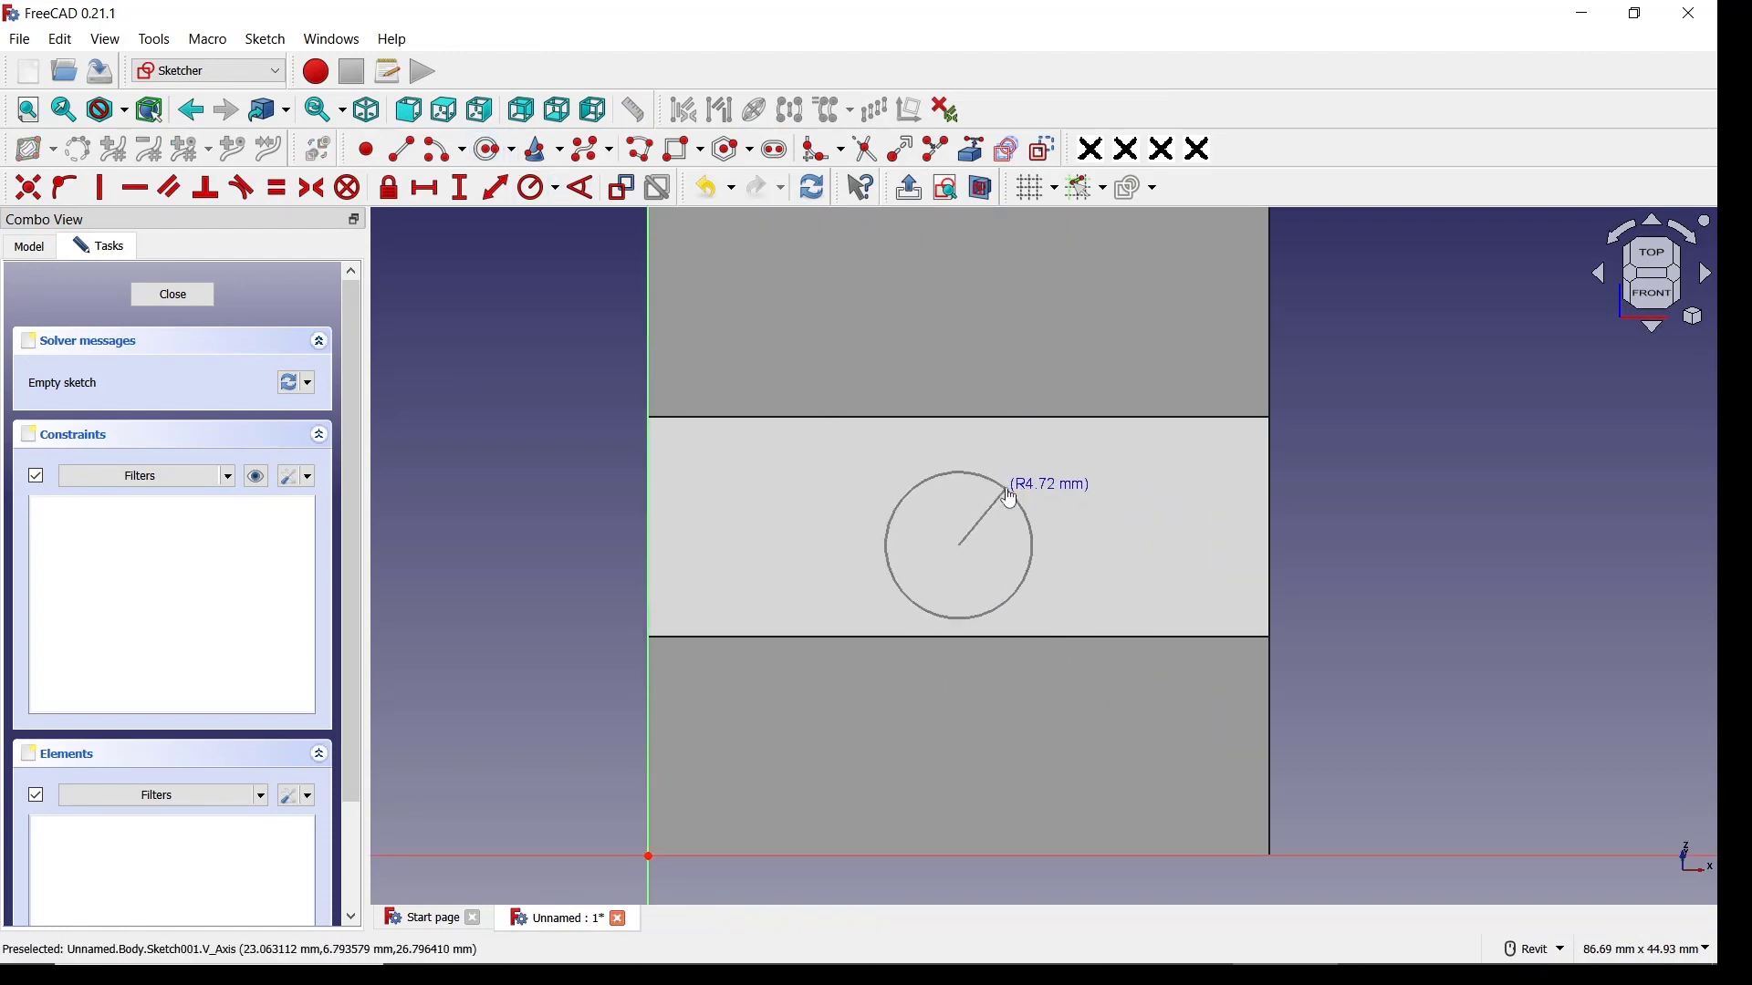
left_click(172, 294)
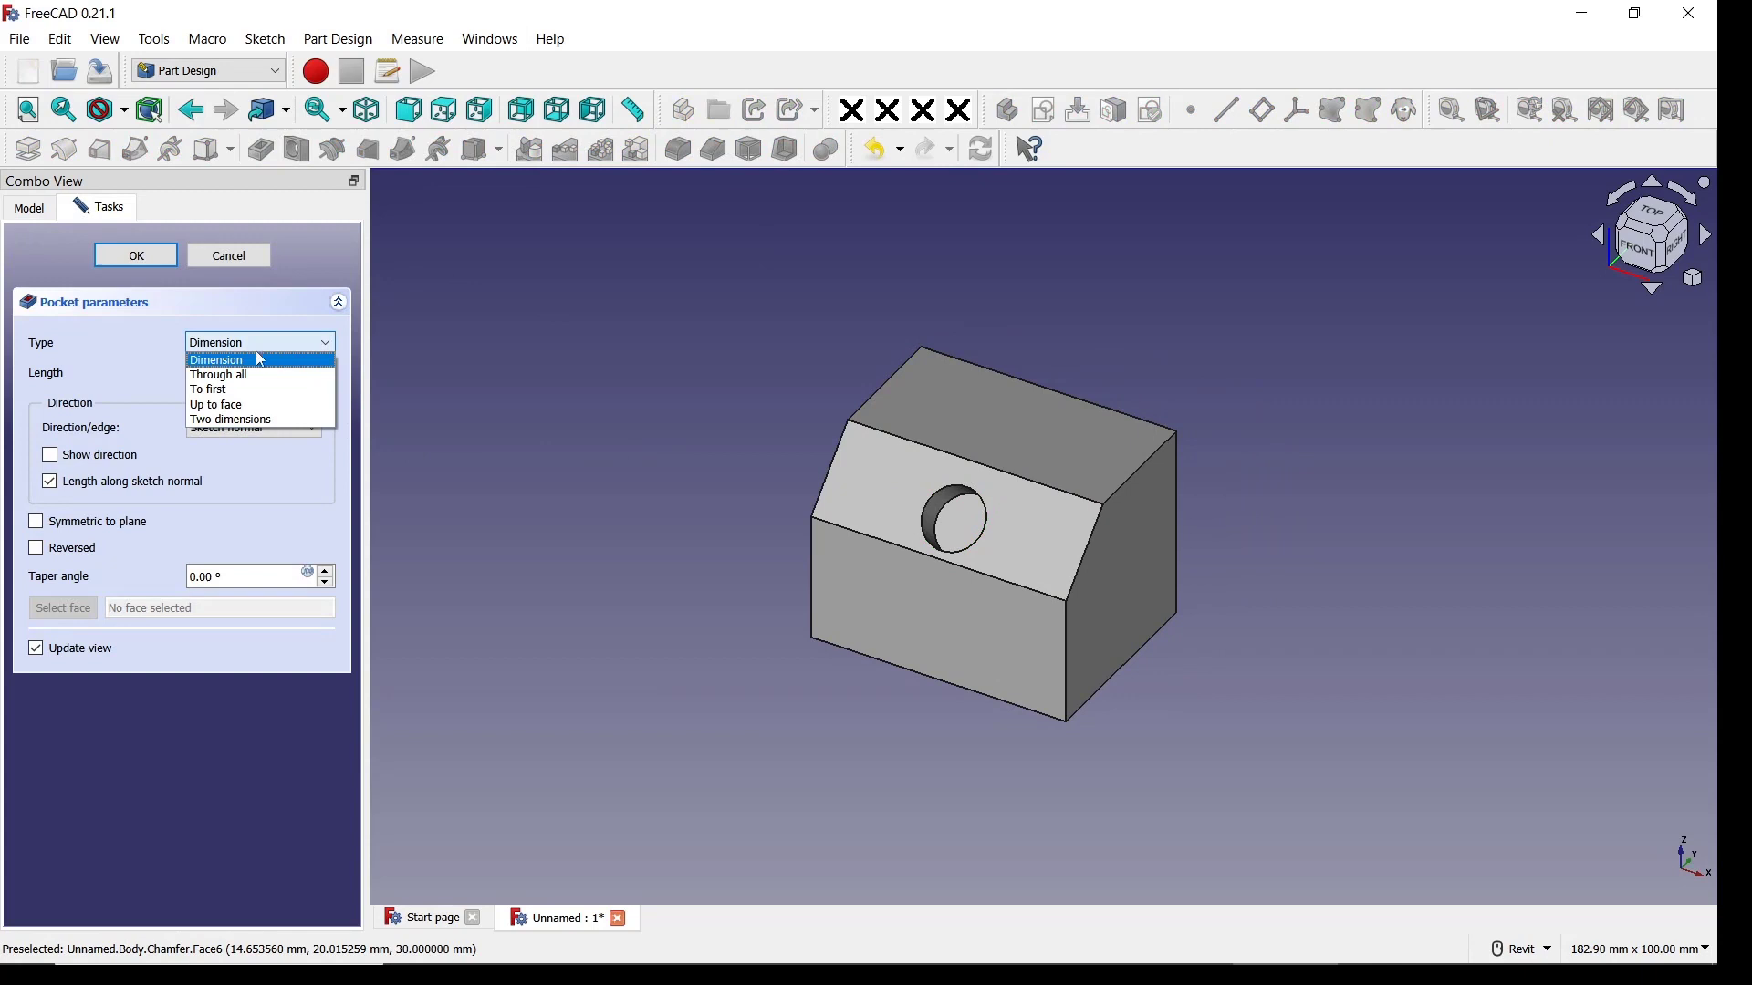
left_click(217, 375)
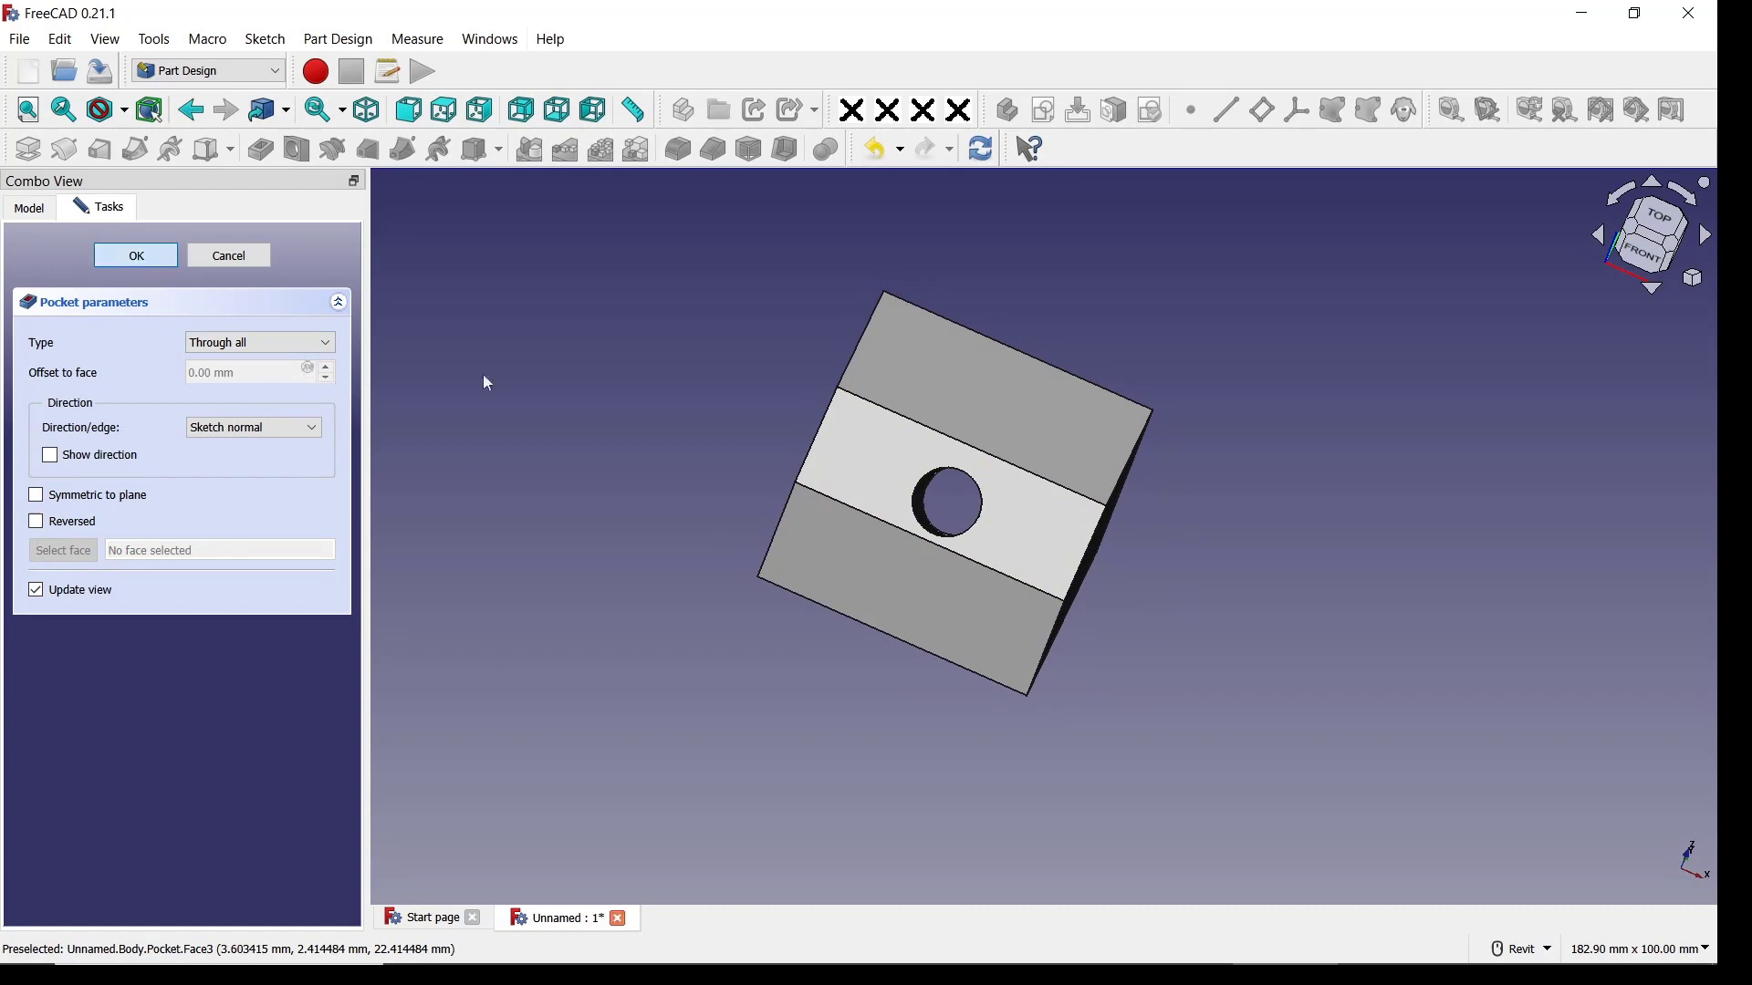
left_click(135, 255)
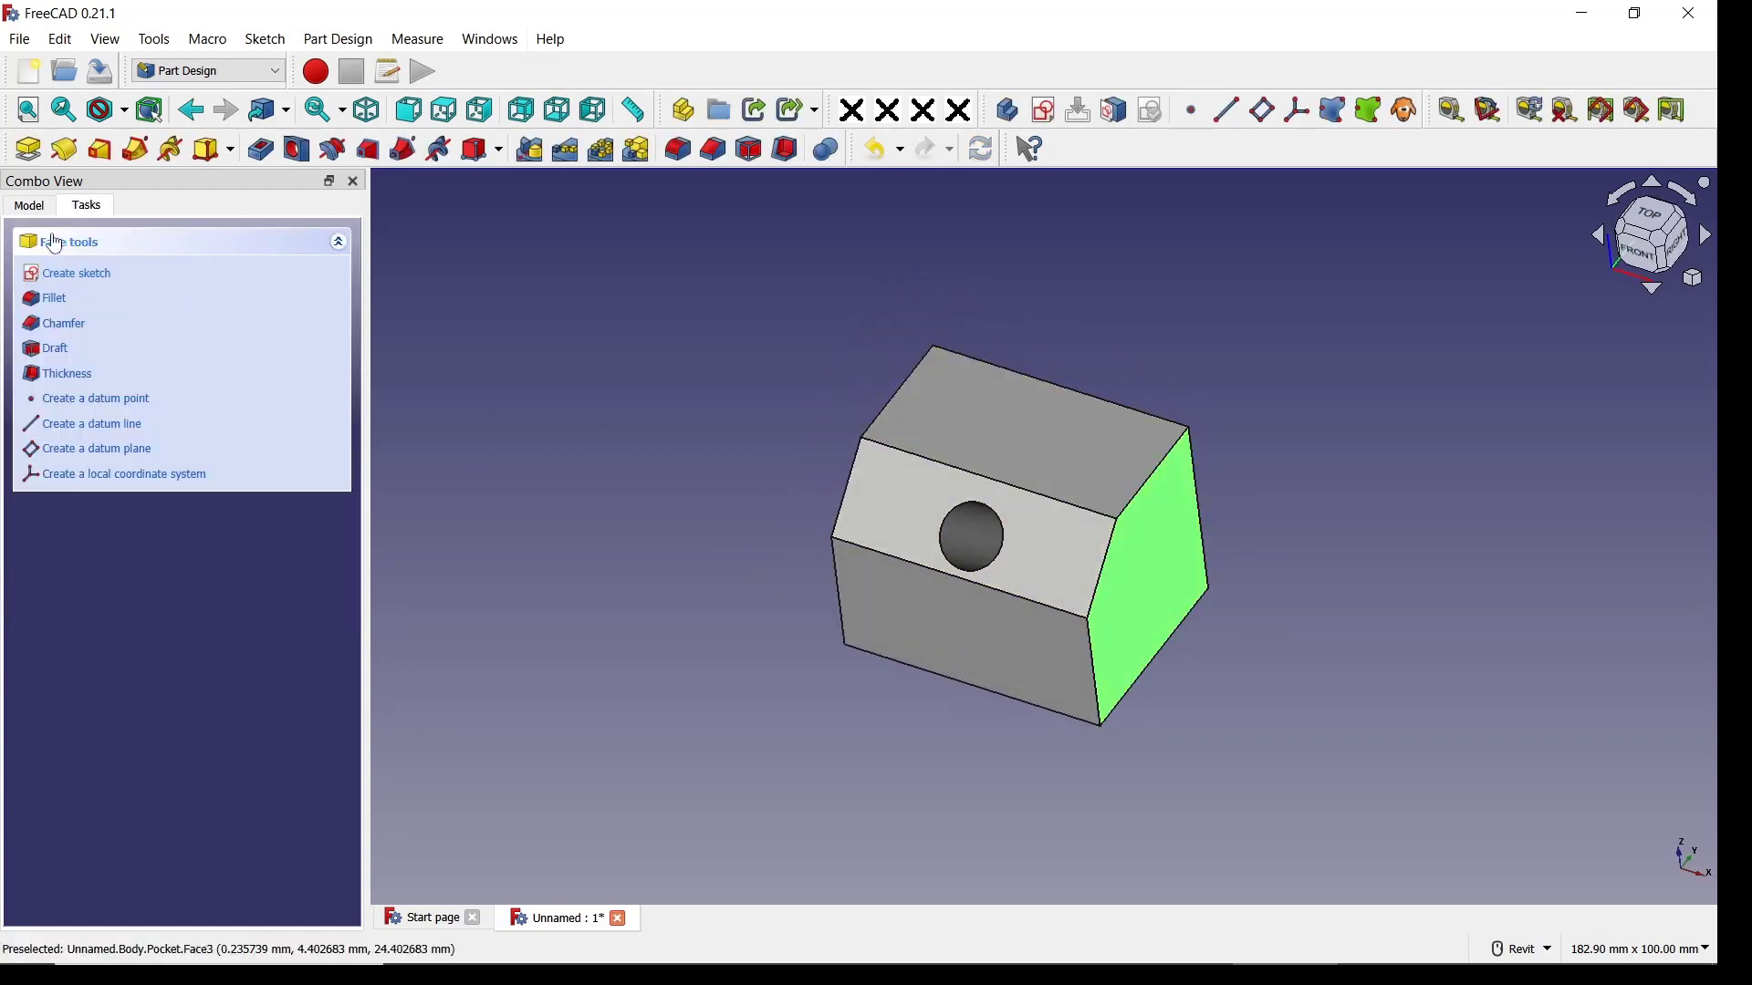
Sketch a larger circle on the end face and pocket it through all.
left_click(76, 272)
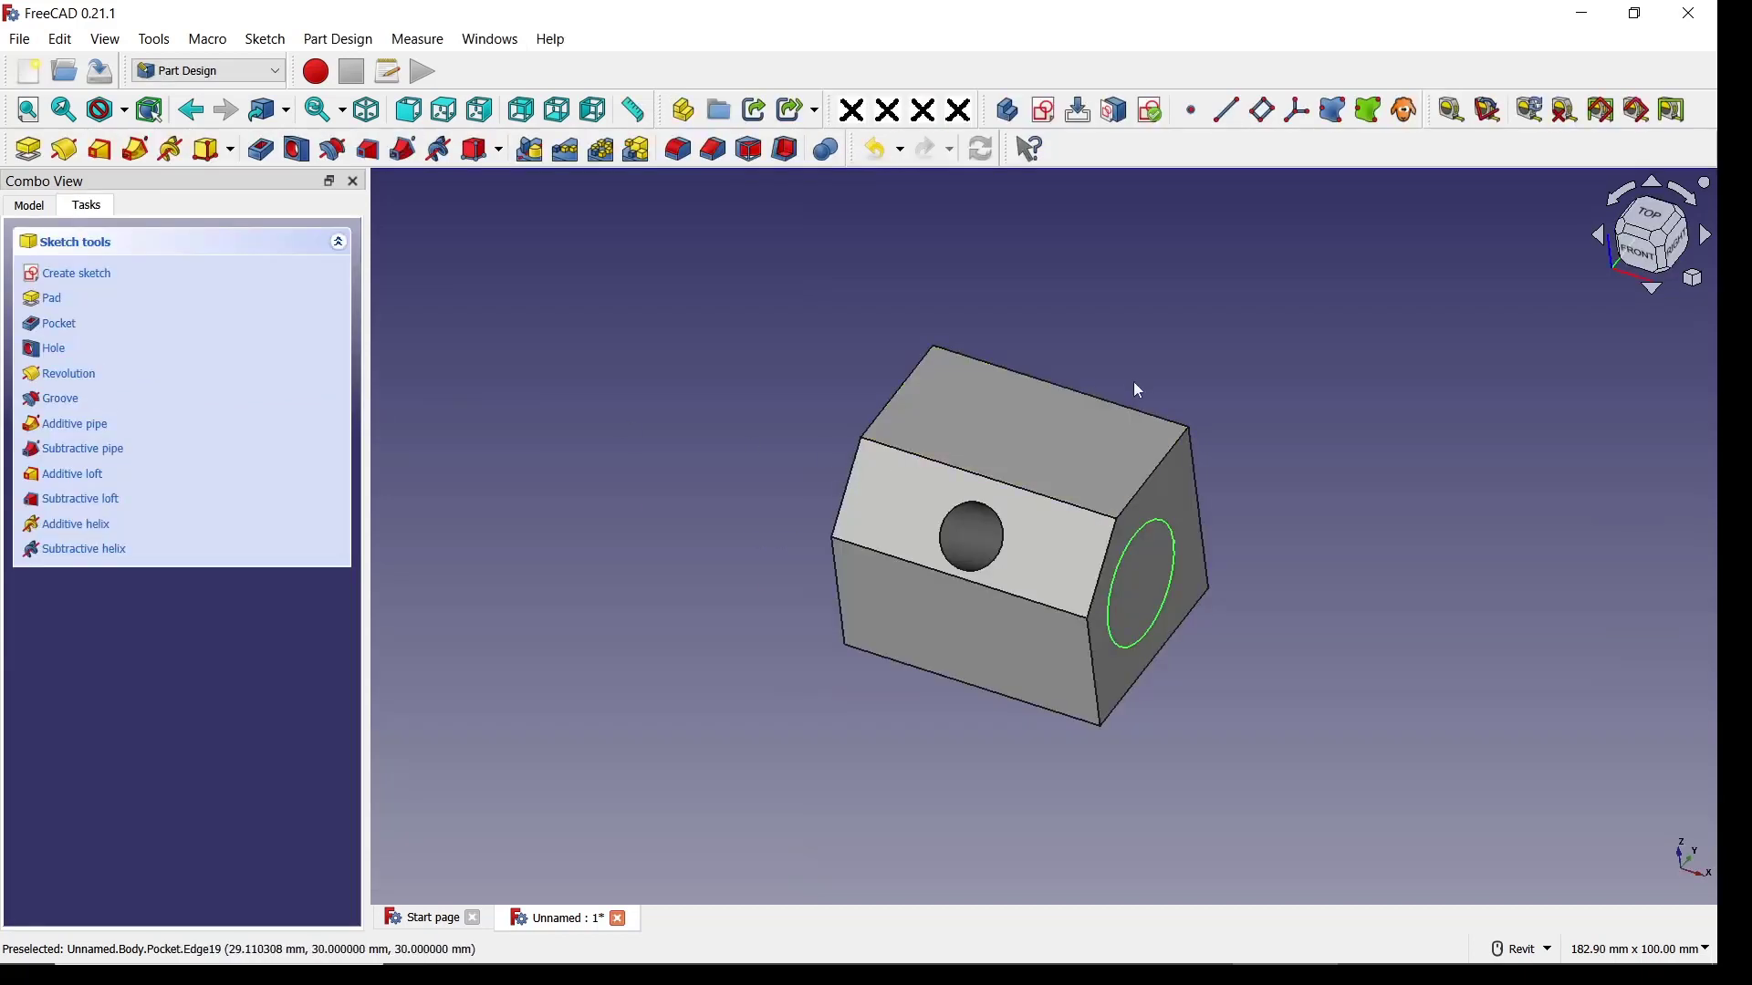
left_click(58, 323)
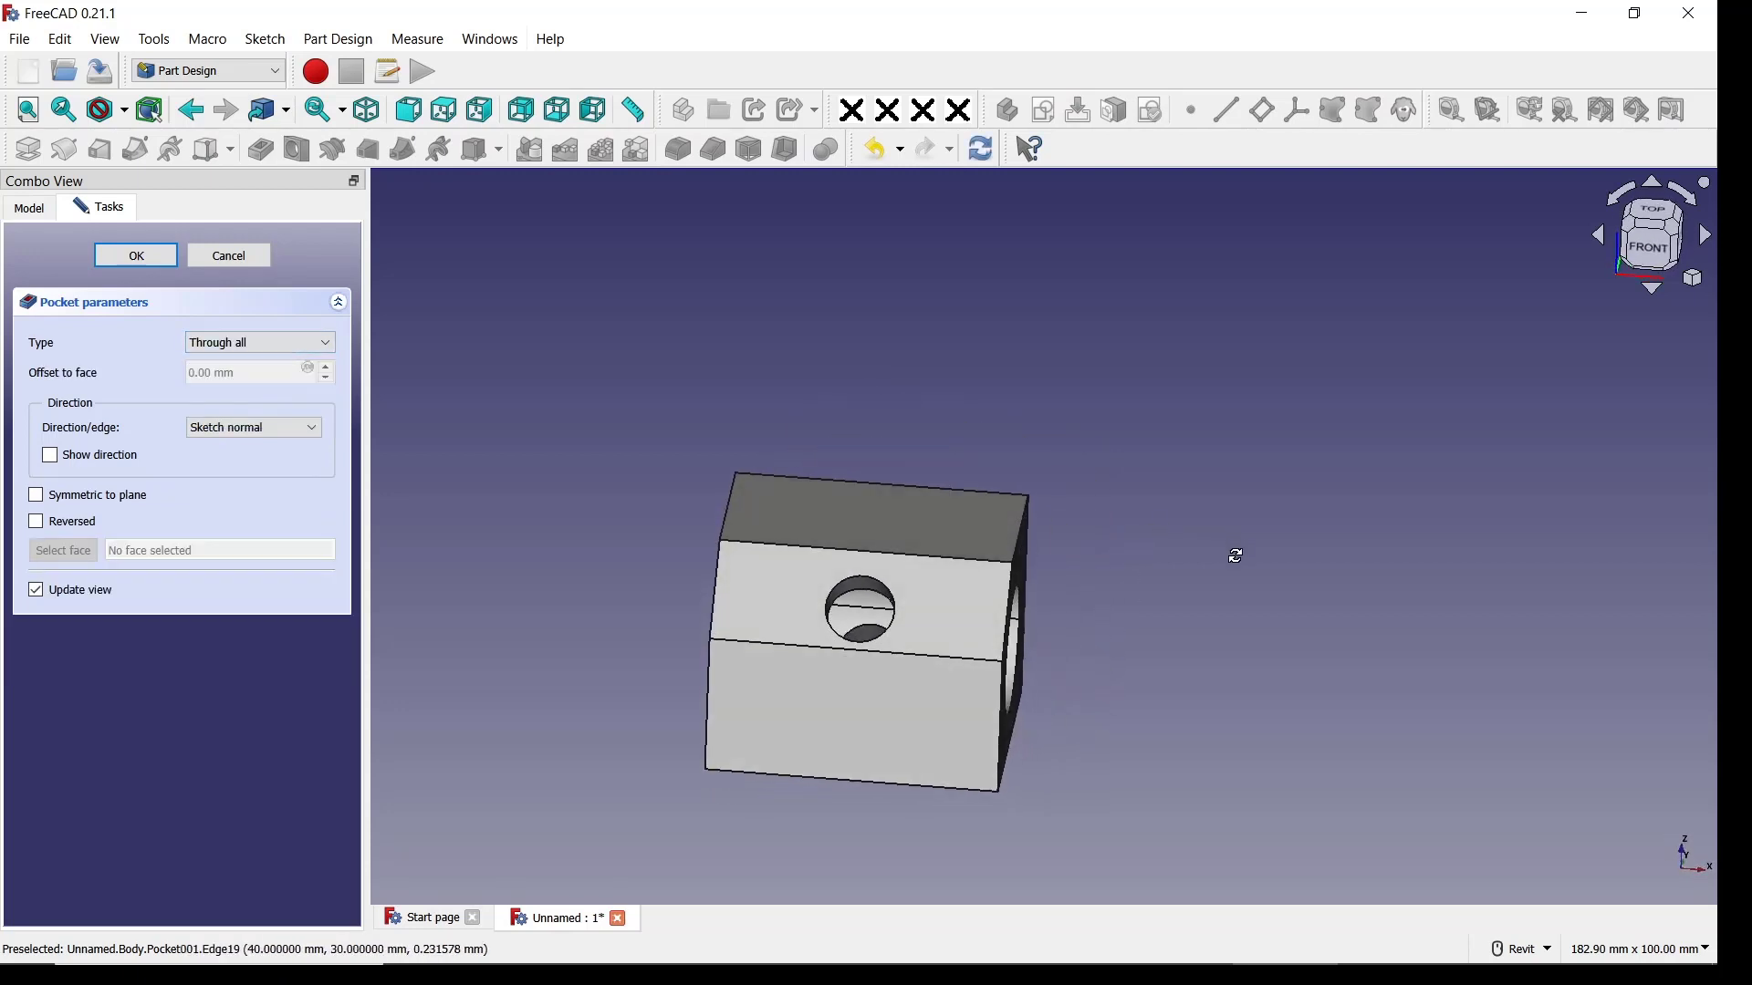
left_click(135, 256)
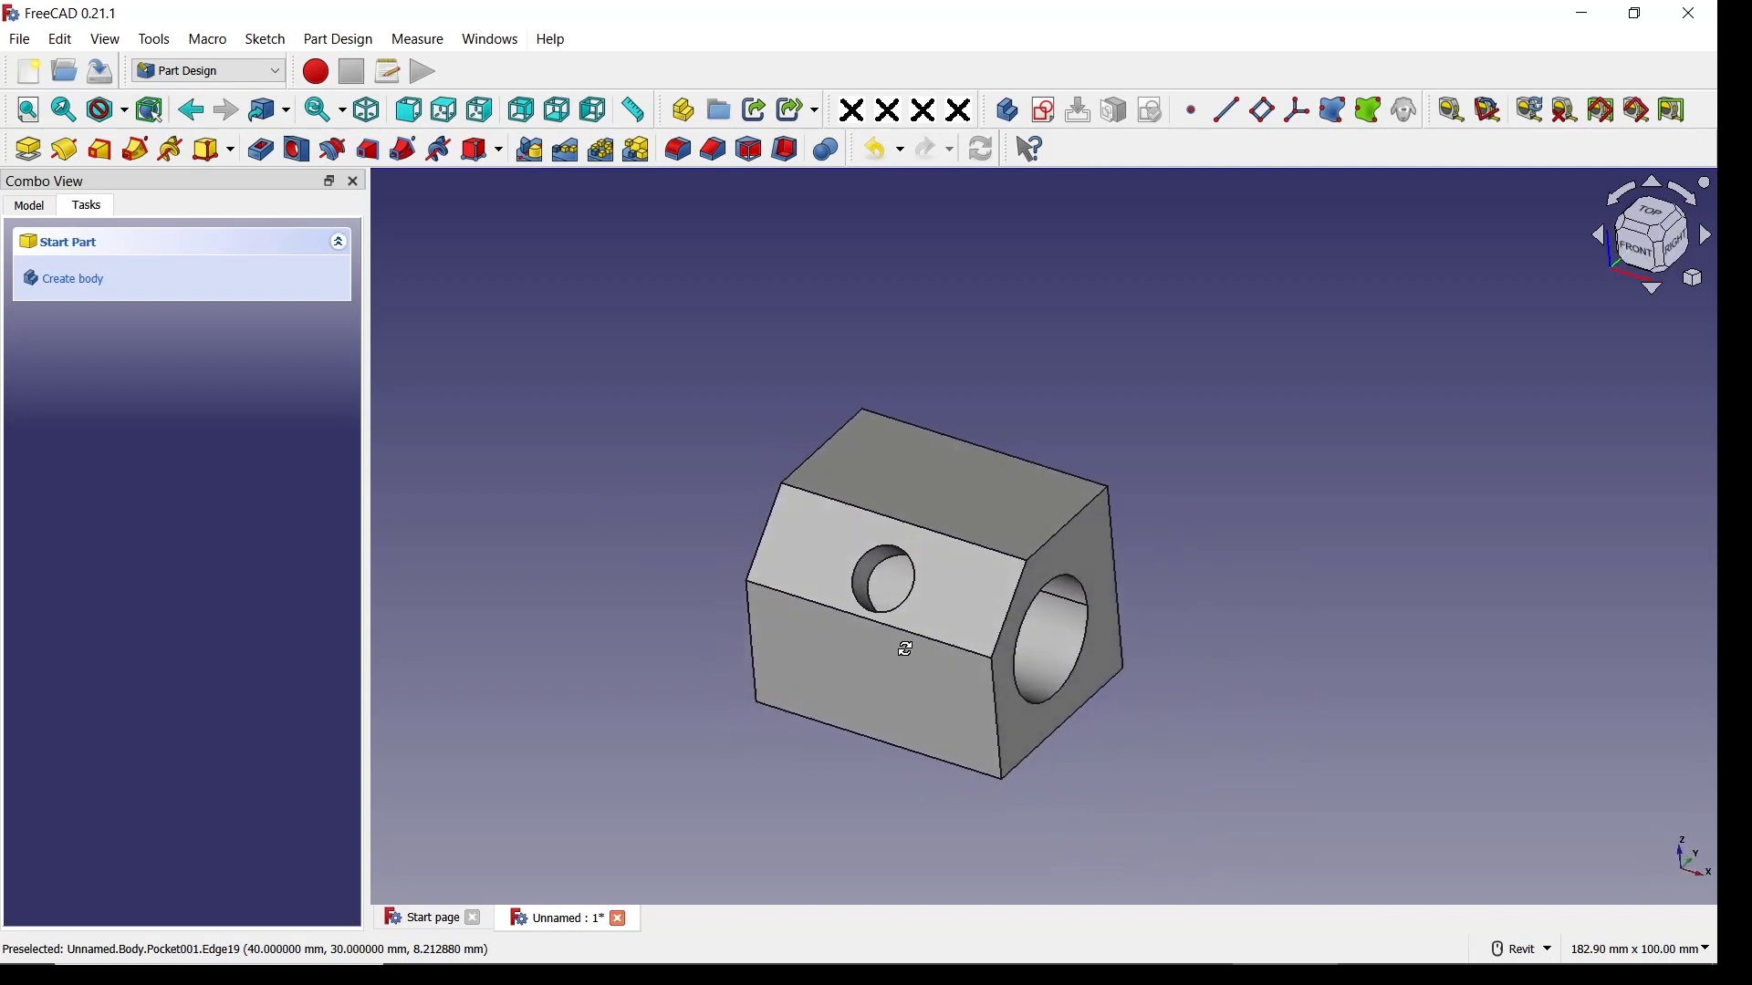
left_click_drag(905, 648, 591, 575)
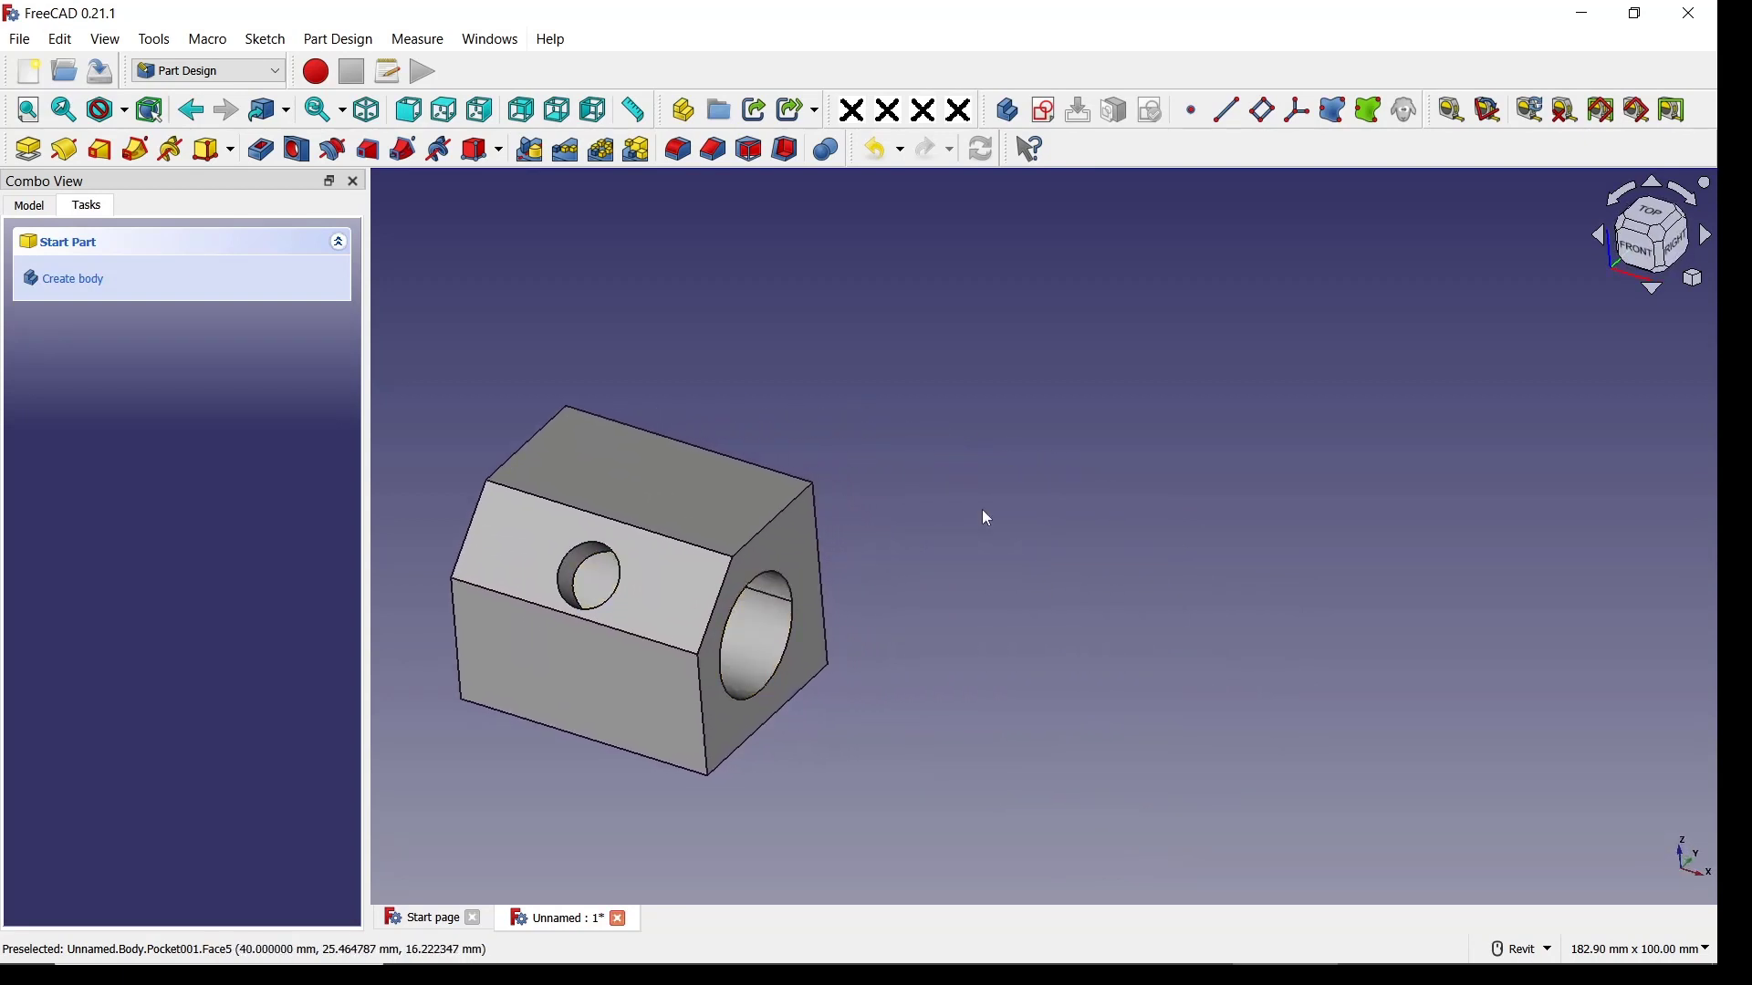